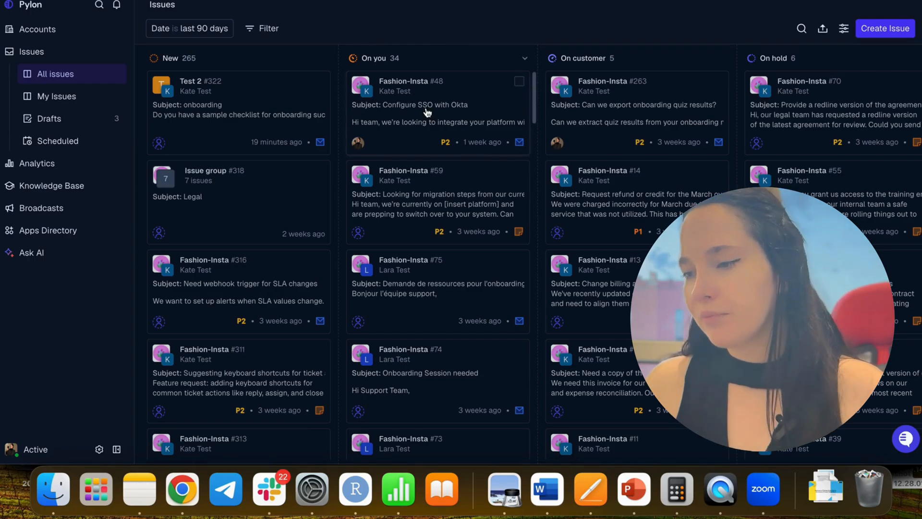
- Open the Fashion-Insta #48 'Configure SSO with Okta' card from the Issues board
left_click(426, 111)
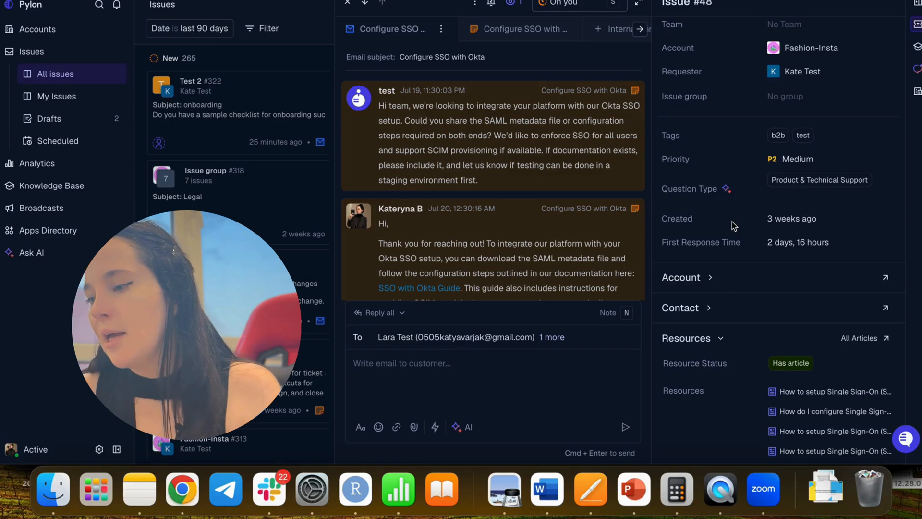
scroll("down", 3)
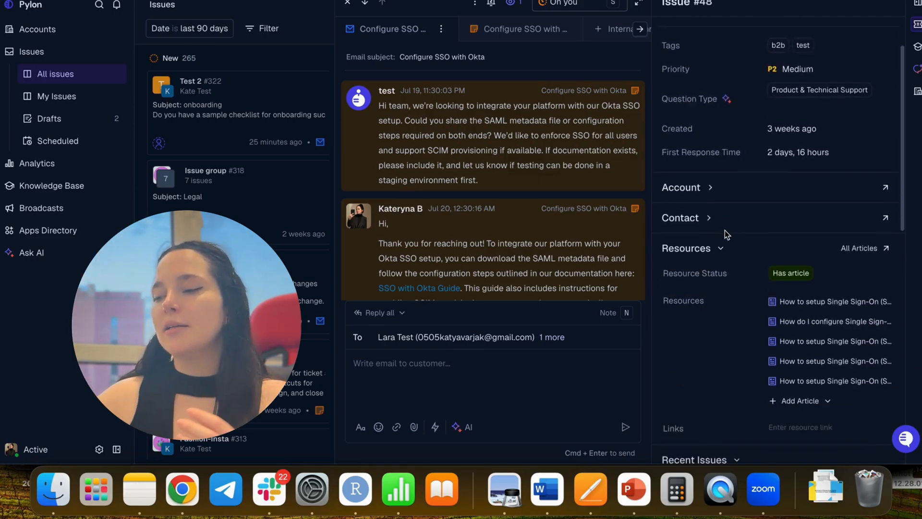
scroll("down", 3)
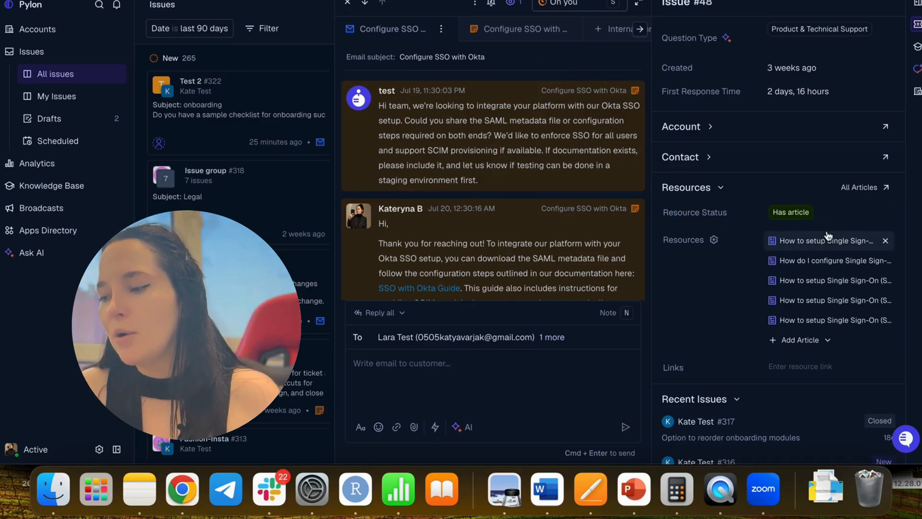
- View the Knowledge Base Gaps insights grouped by issues, then return to issue #48
left_click(791, 211)
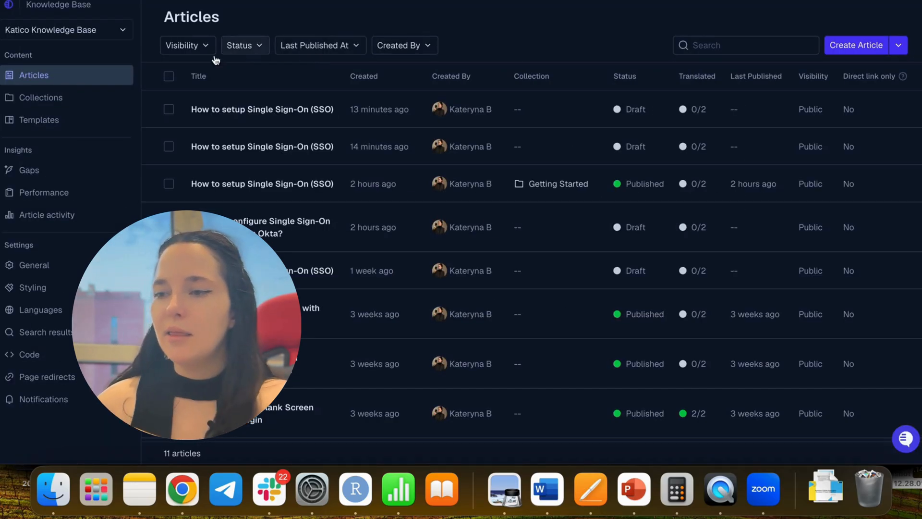
left_click(29, 170)
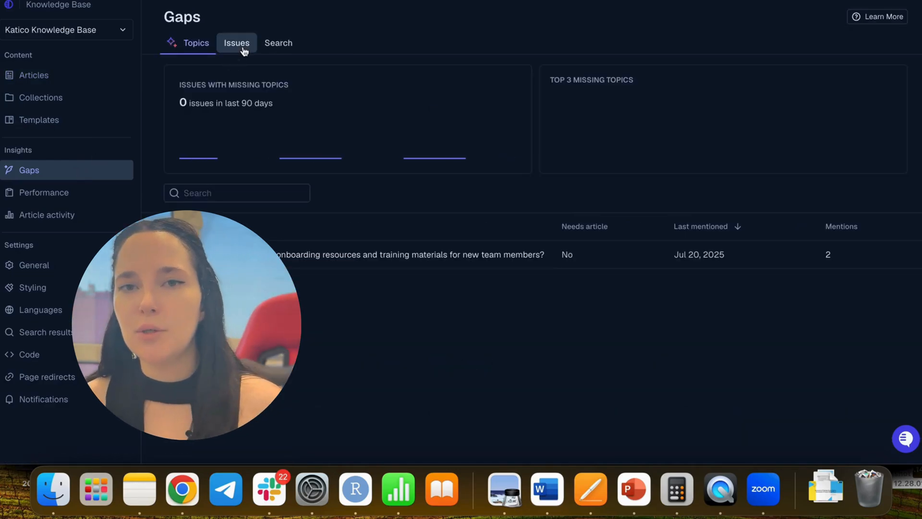
left_click(236, 44)
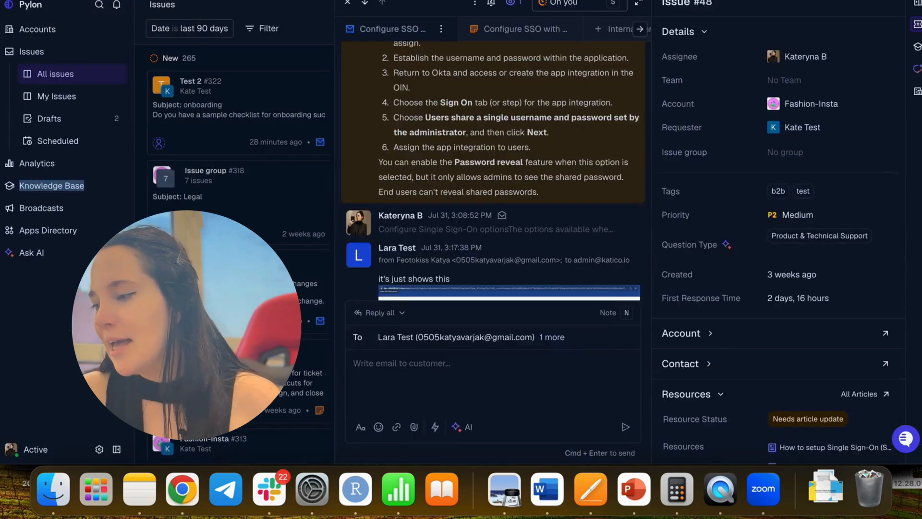
mouse_move(439, 114)
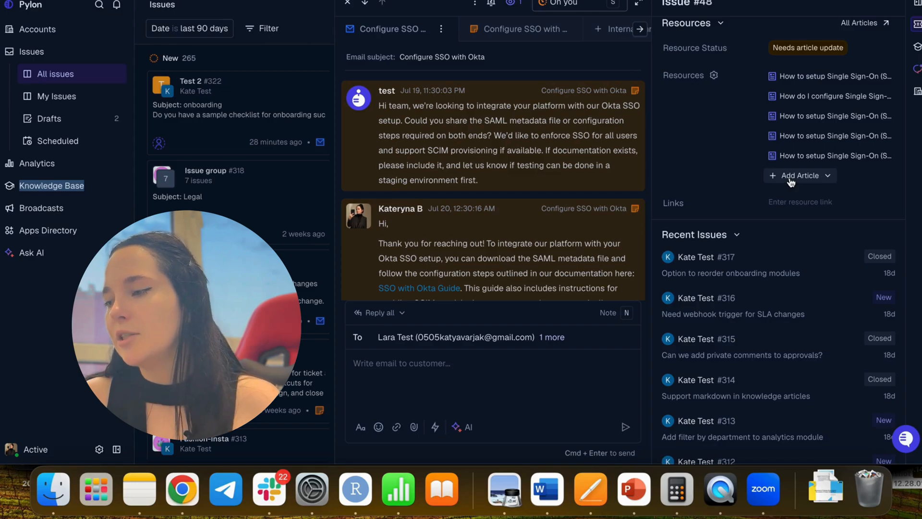
- Generate an article from the FAQ template via Add Article in the issue's Resources
left_click(799, 175)
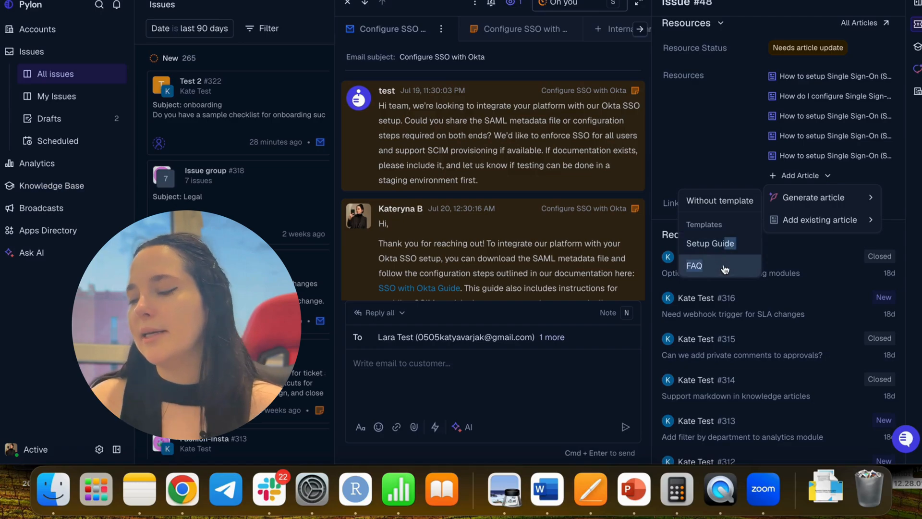
left_click(694, 265)
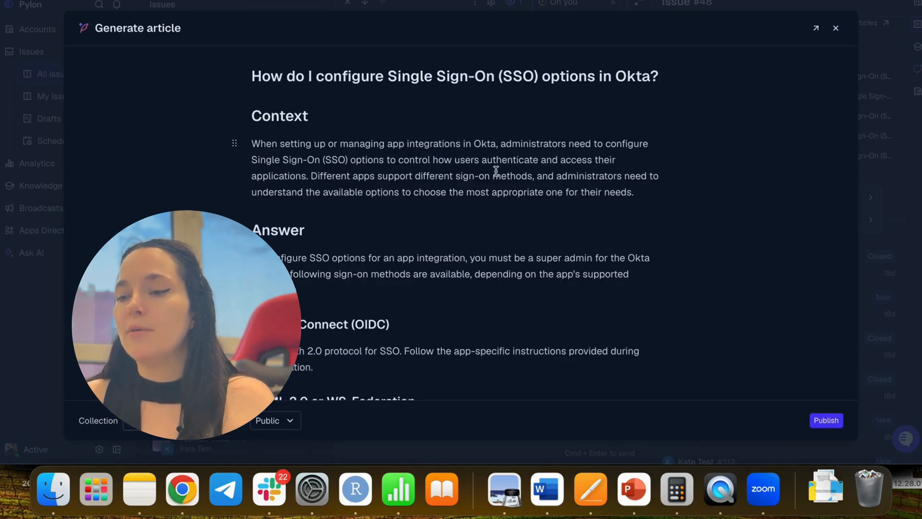
- Review the draft's Collection and Visibility choices unchanged, then close the article generator
scroll("down", 3)
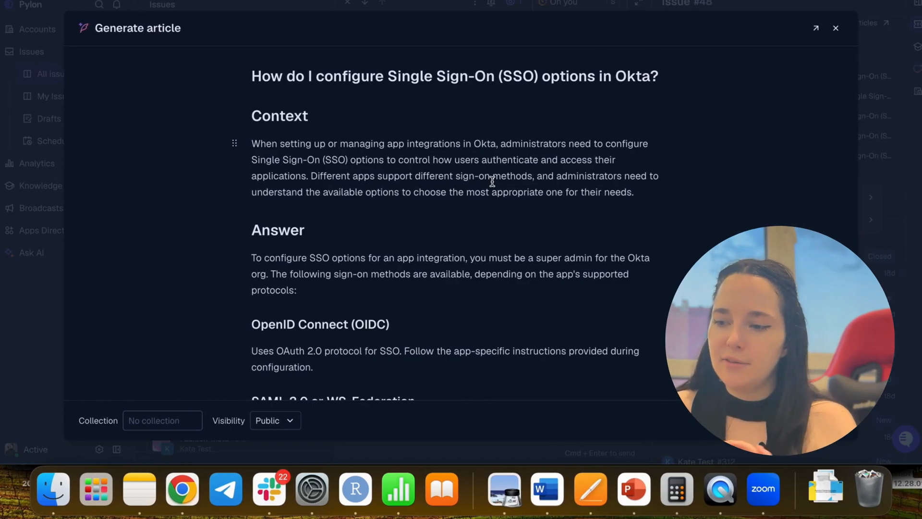
scroll("down", 3)
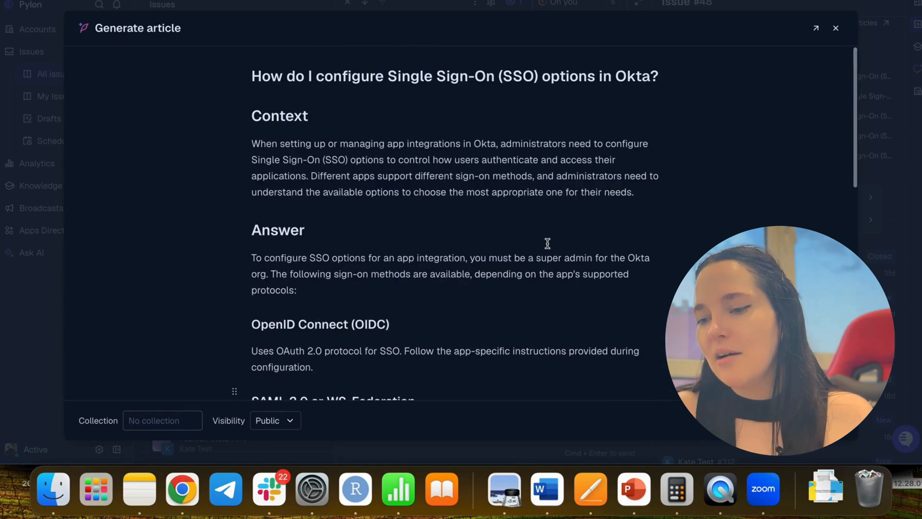
scroll("down", 3)
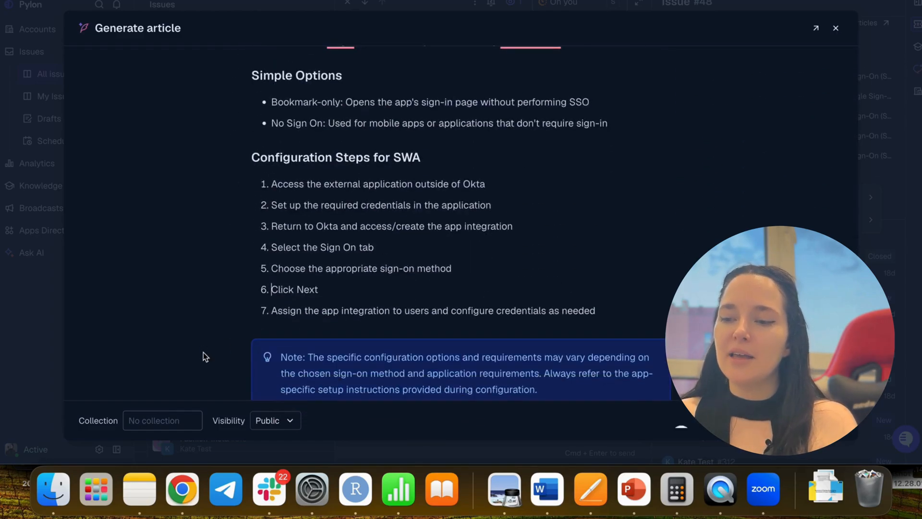
left_click(162, 420)
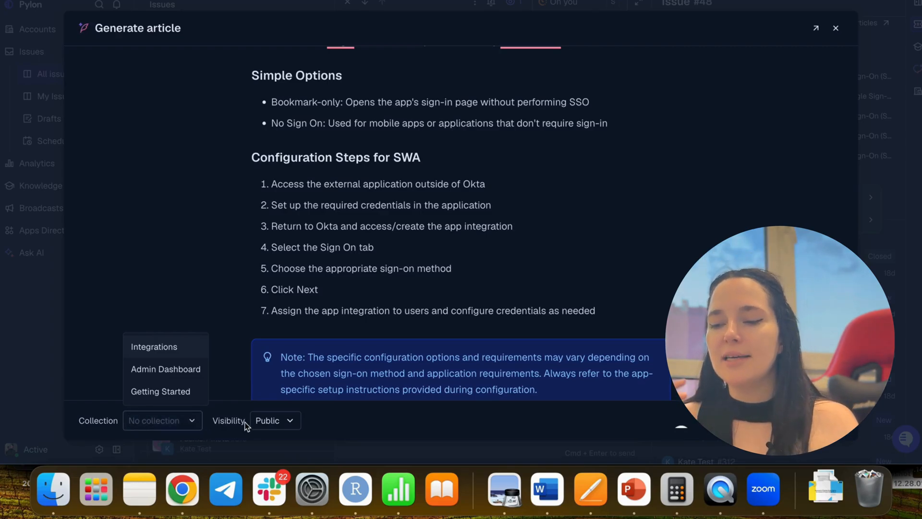
left_click(273, 421)
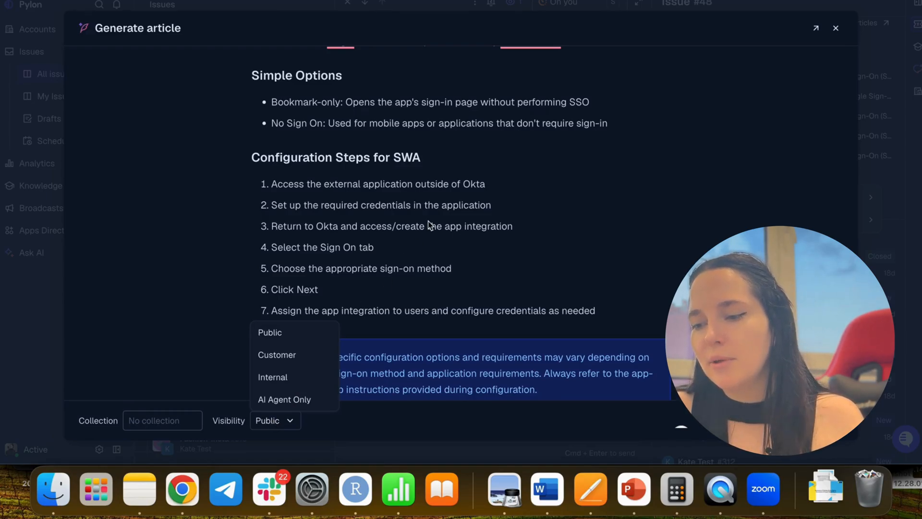
left_click(330, 412)
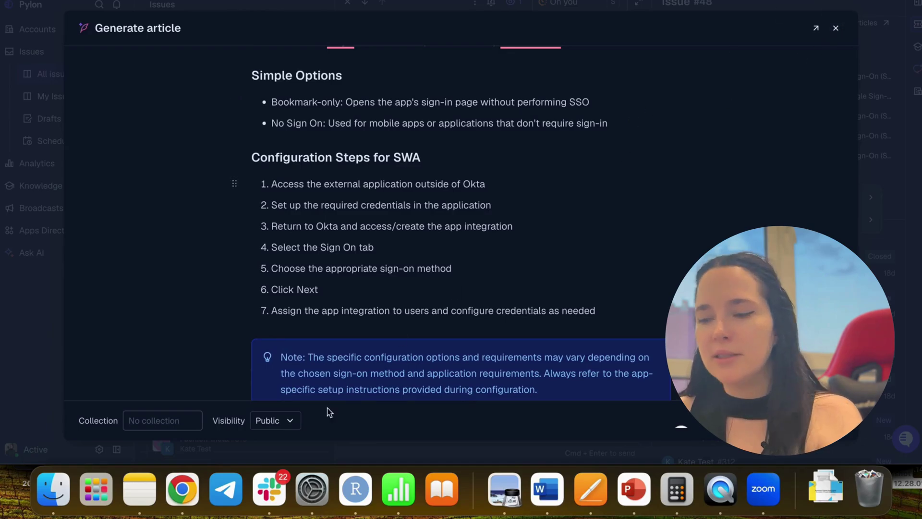
left_click(275, 421)
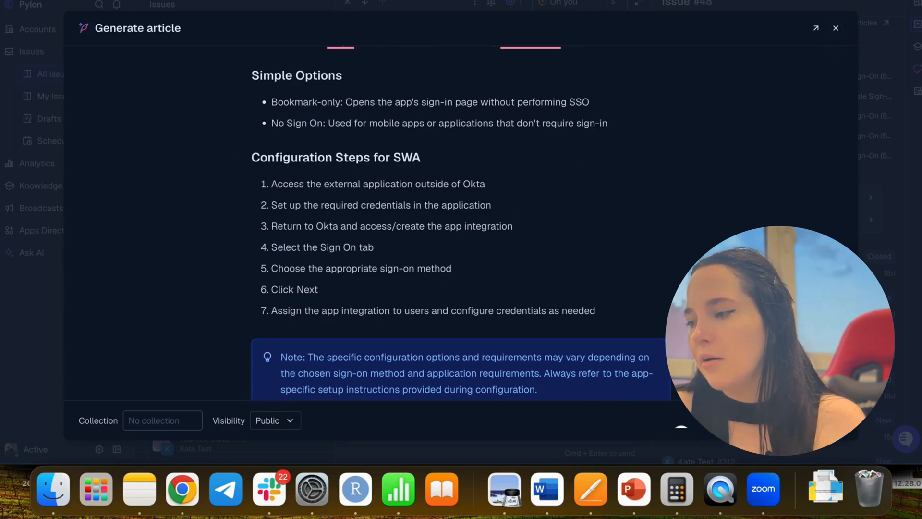
left_click(834, 27)
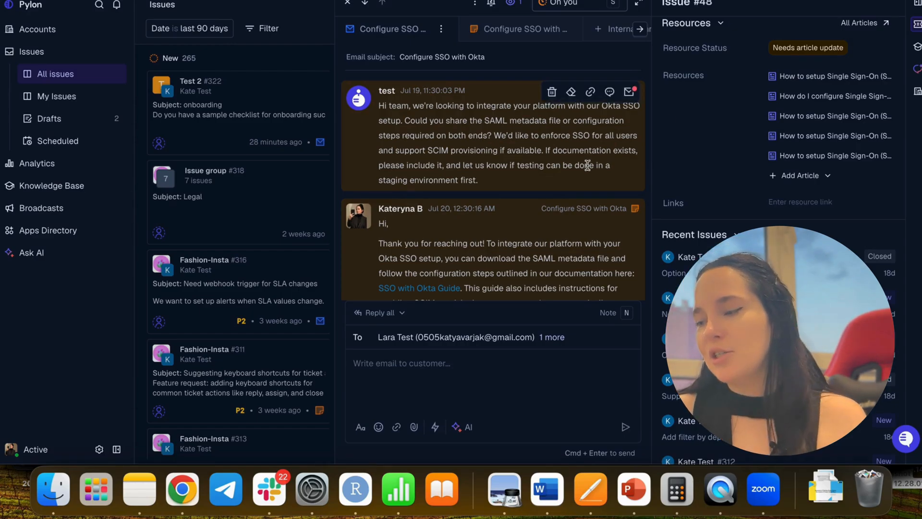
- Request an AI-drafted reply citing four sources in the Reply all composer
scroll("down", 3)
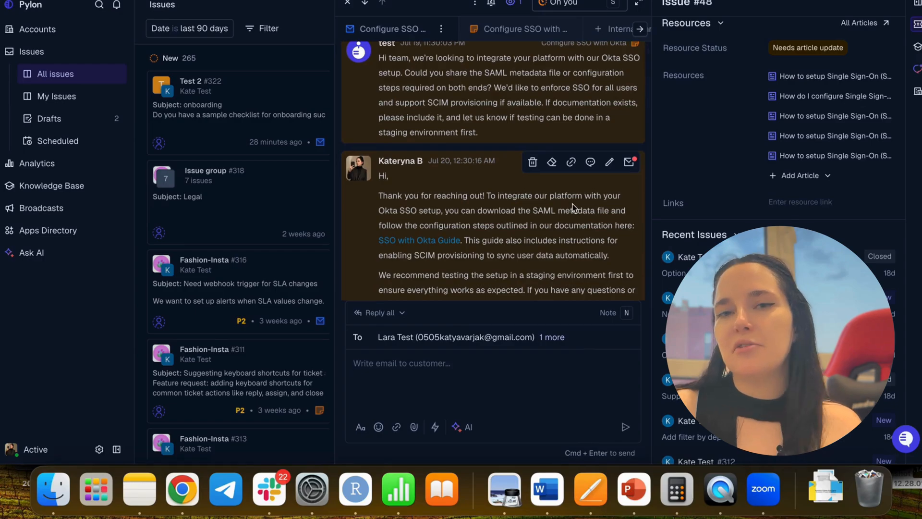
mouse_move(517, 211)
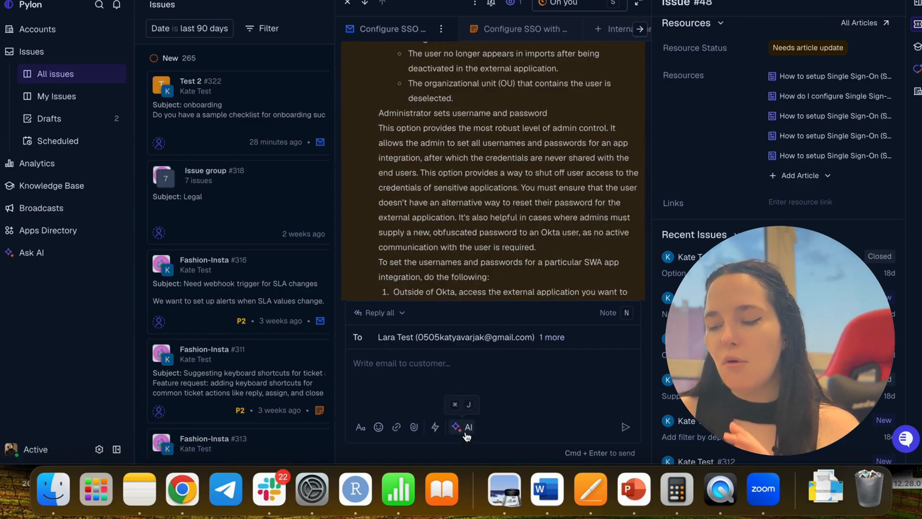
left_click(463, 427)
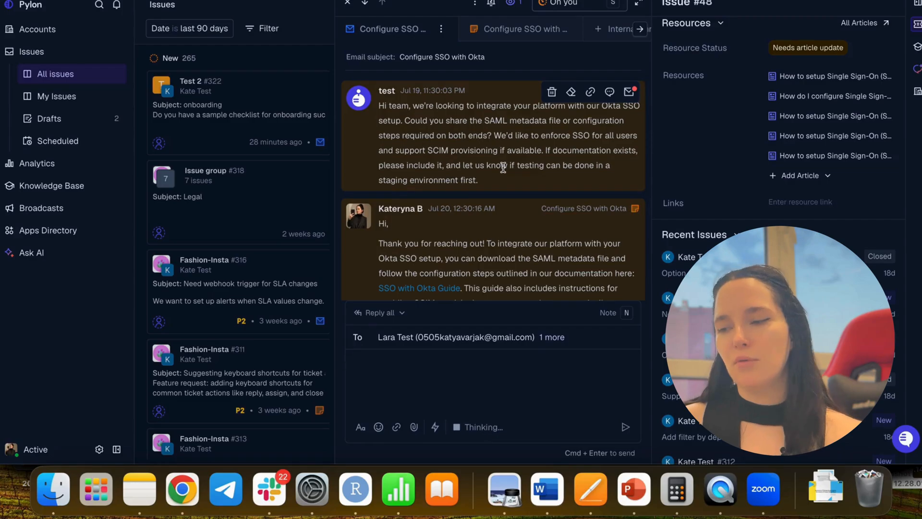
scroll("down", 3)
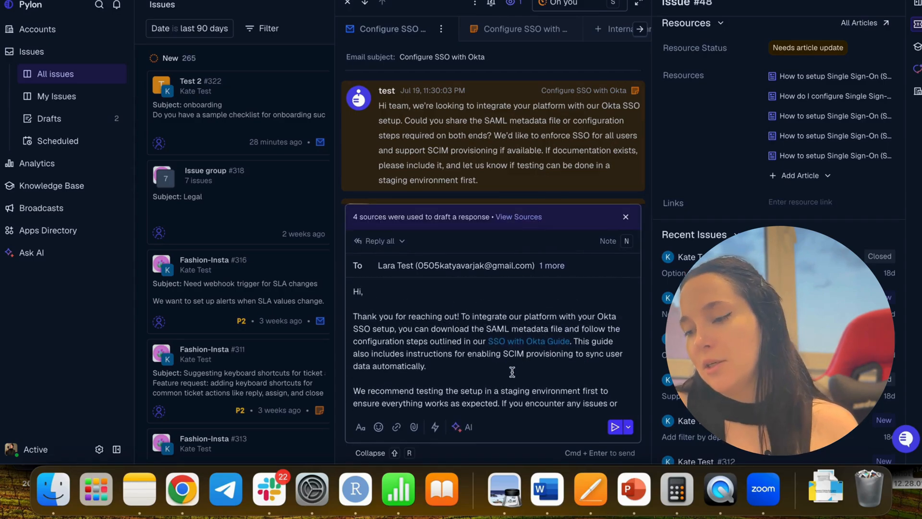
scroll("down", 3)
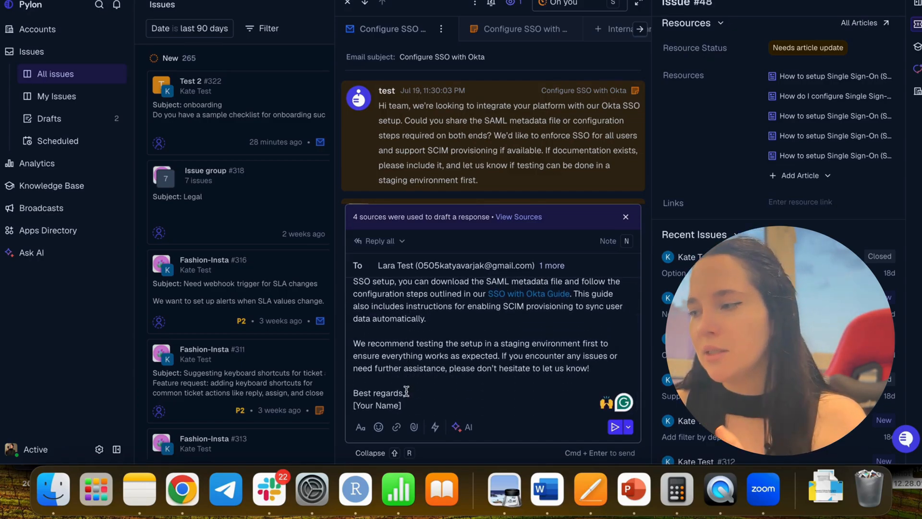
- Clear the drafted reply and reopen the AI assistance options for the composer
left_click(518, 217)
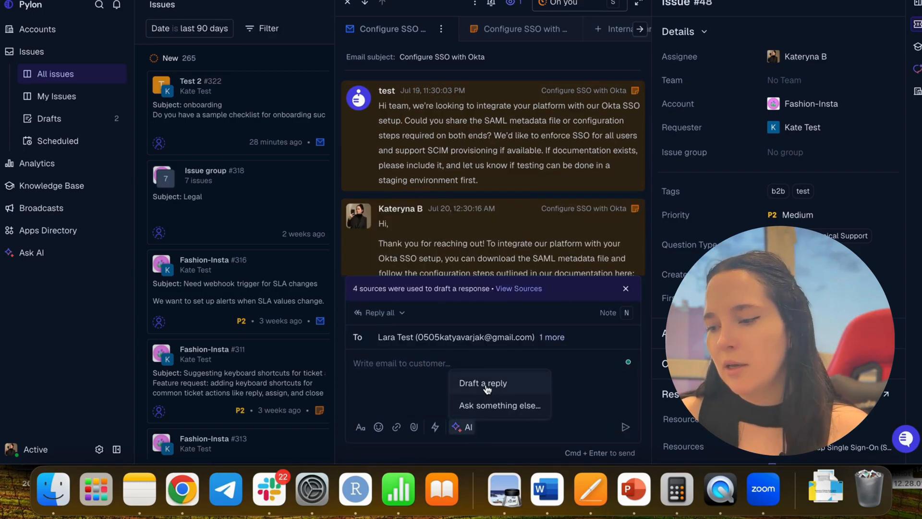
left_click(482, 382)
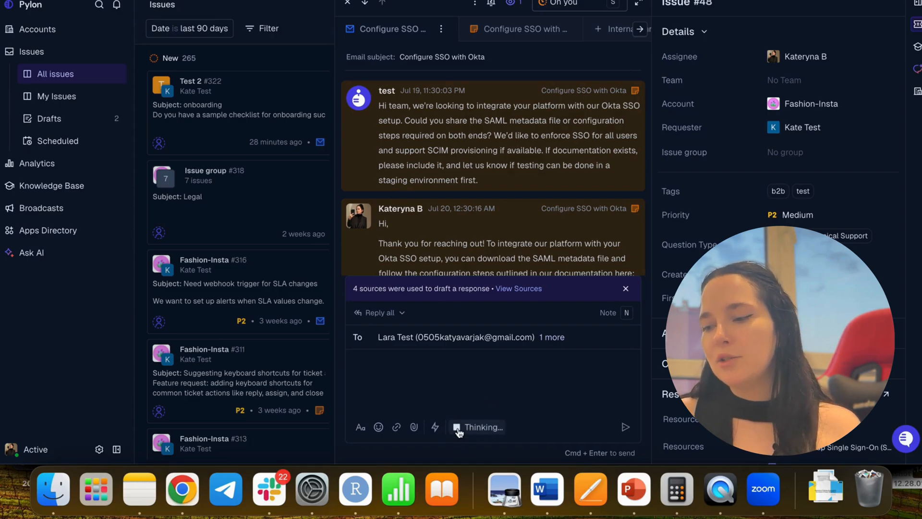
left_click(461, 426)
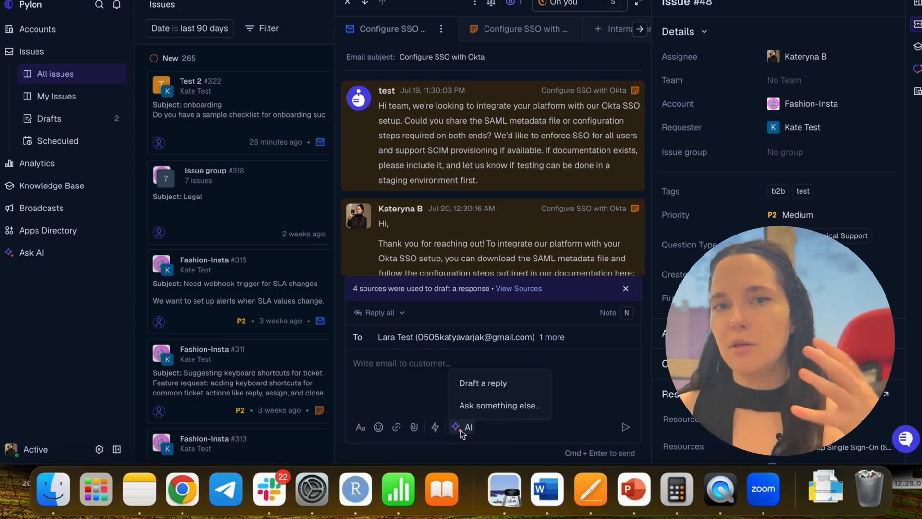
left_click(499, 405)
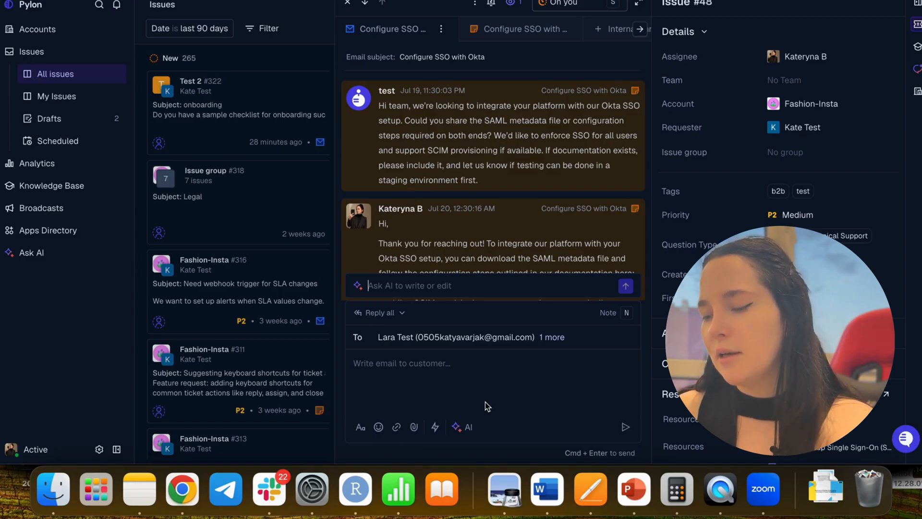
- Ask the AI to craft a reply to the customer's query in another language
type("can you craft a reply to th")
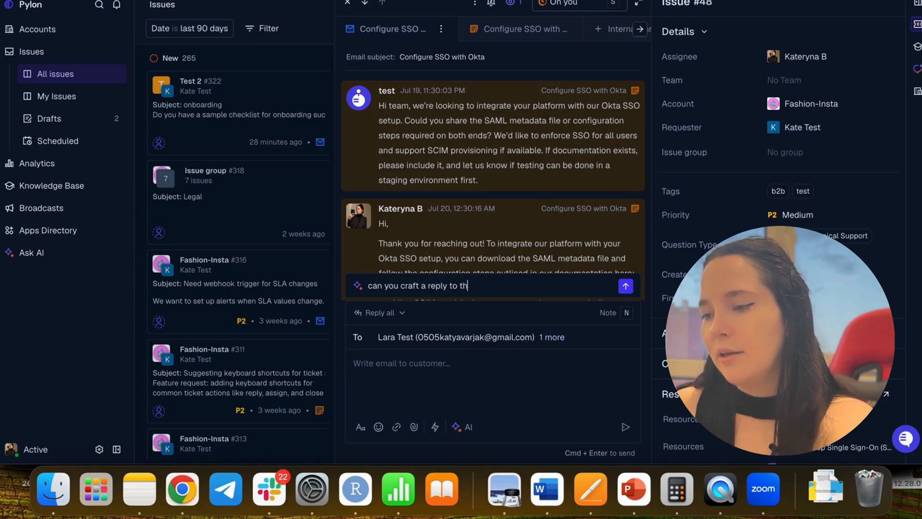
type("is querty")
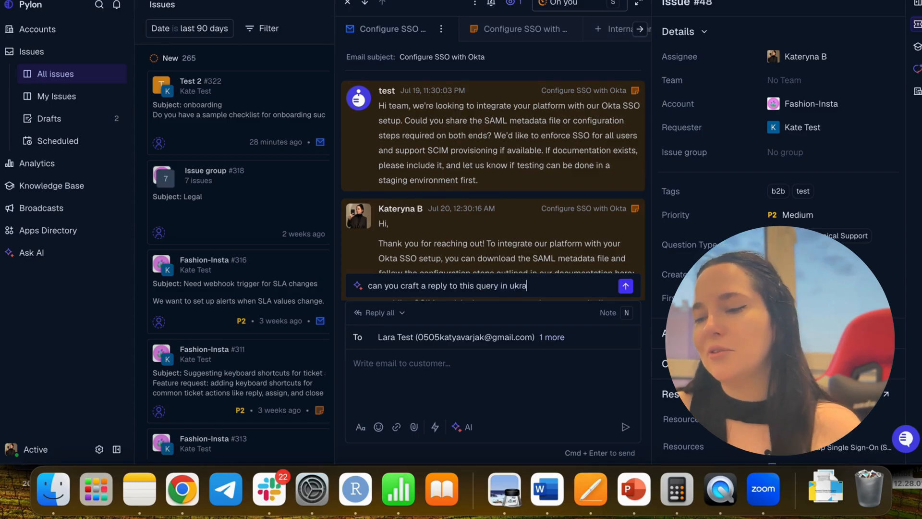
left_click(626, 286)
type("can you tell me what the client's scree")
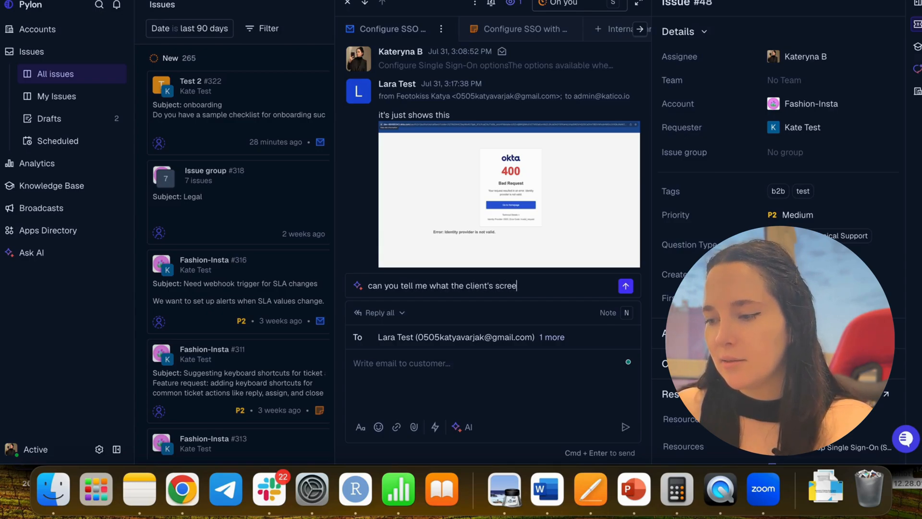
- Ask the AI what the client's Okta 400 Bad Request screenshot shows
type("nshot tell")
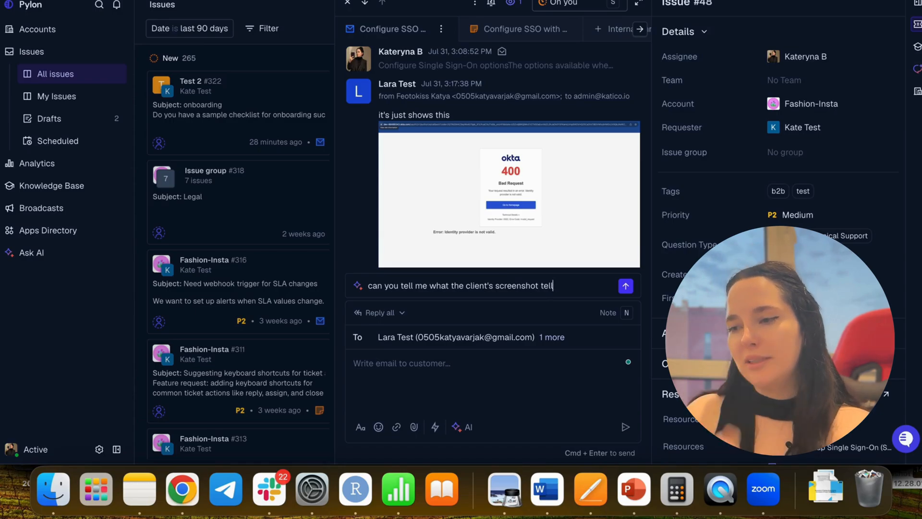
left_click(626, 286)
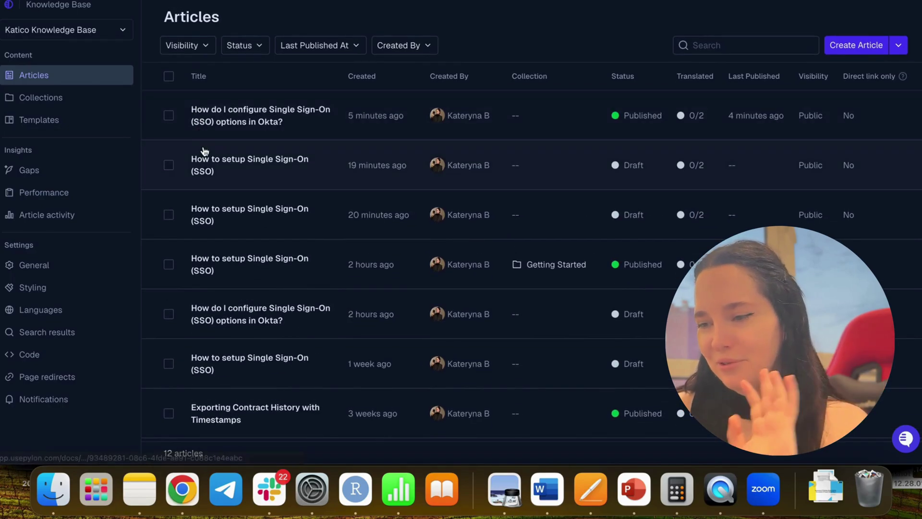
- Show the search-query gaps and set a May 1 – Jul 31, 2025 date range, then clear it
scroll("down", 3)
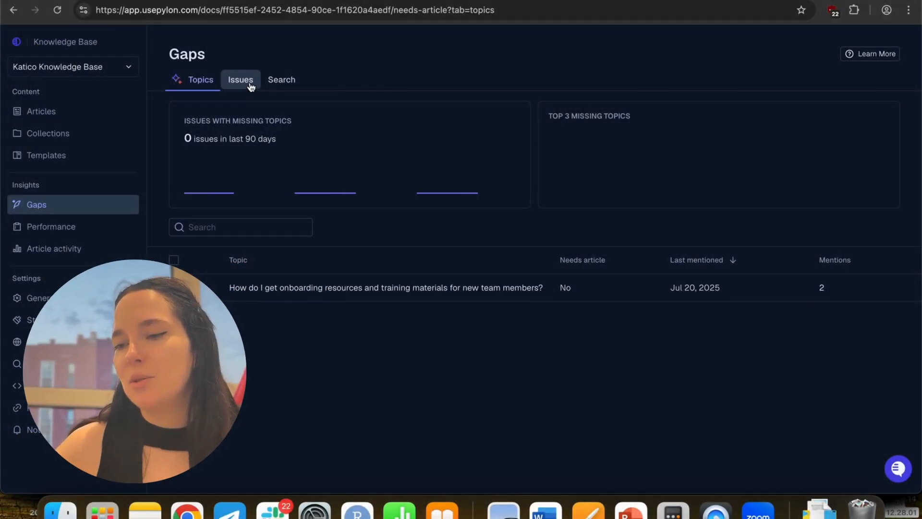
left_click(281, 80)
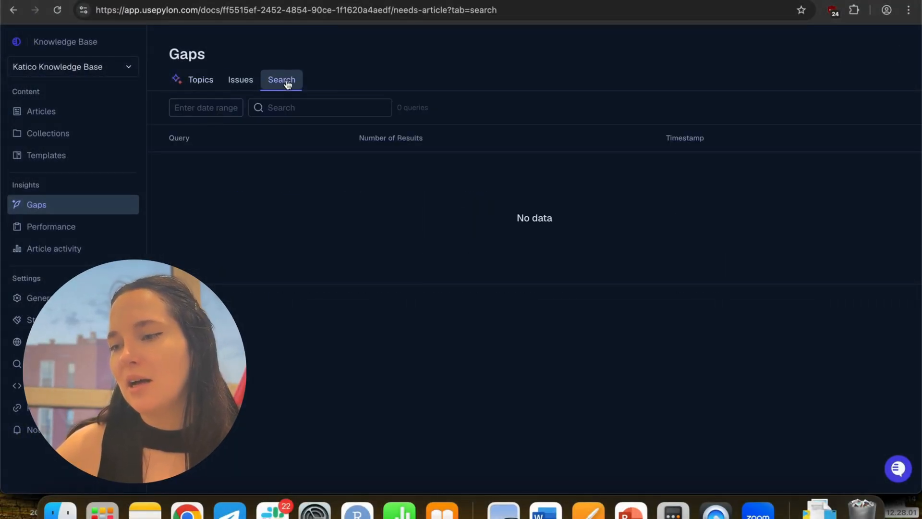
left_click(205, 108)
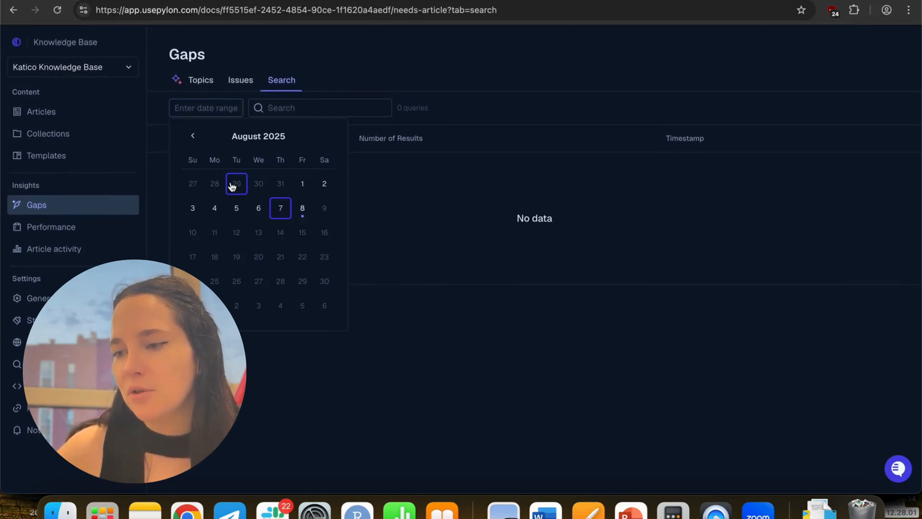
left_click(192, 137)
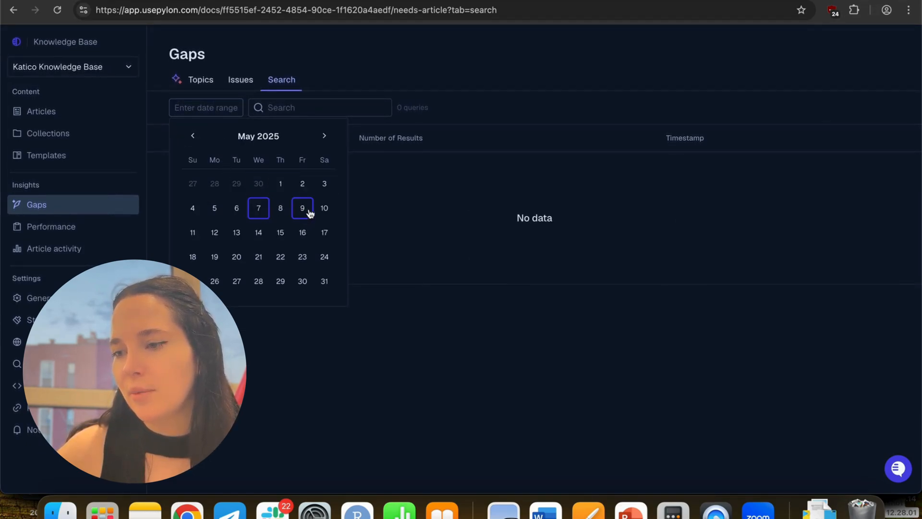
left_click(324, 137)
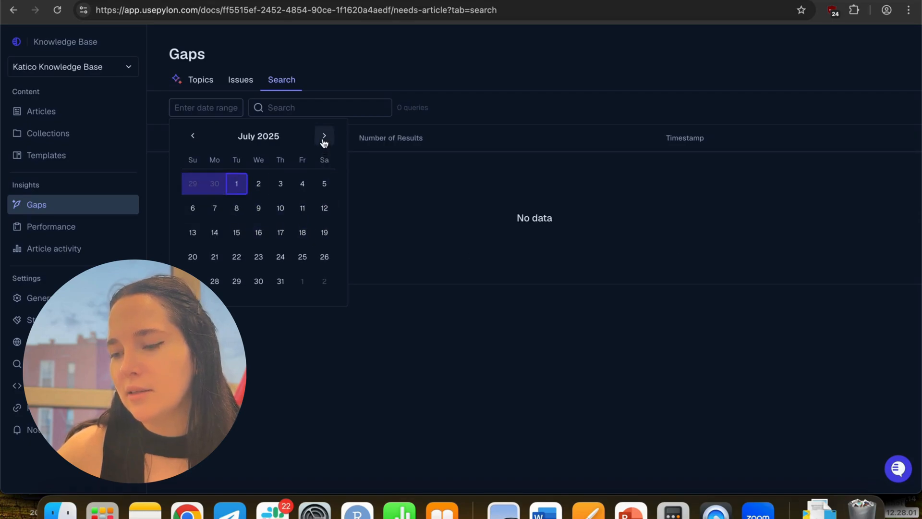
left_click(280, 281)
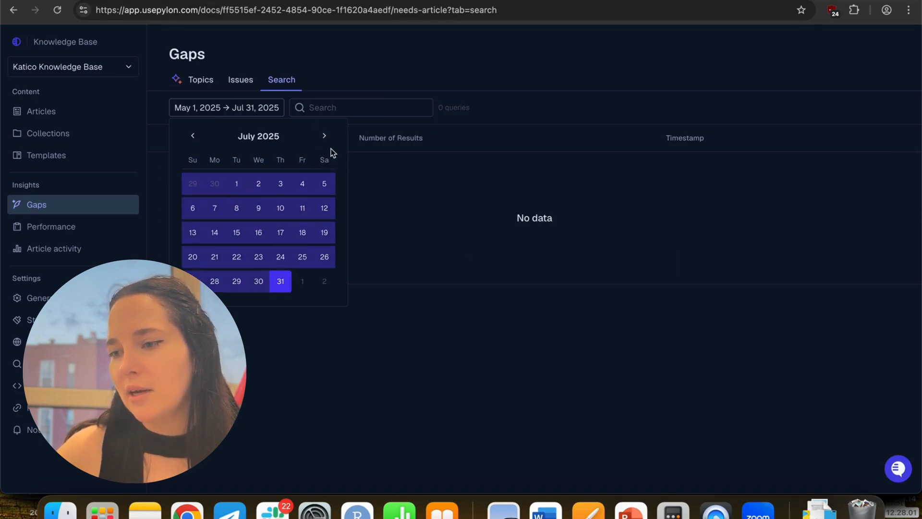
left_click(192, 136)
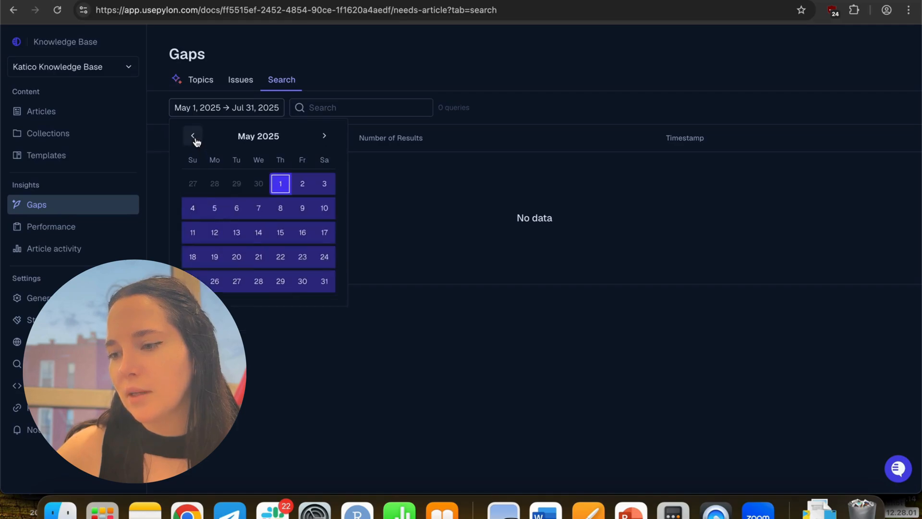
left_click(192, 136)
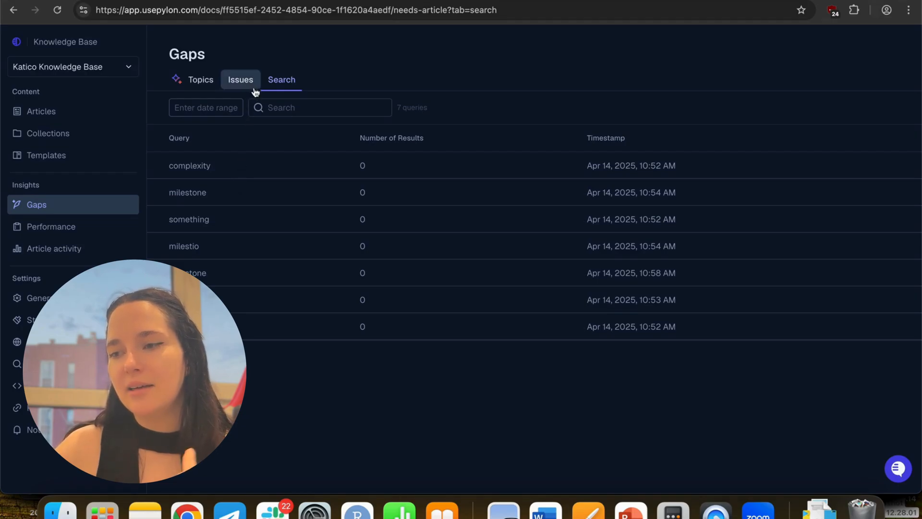
- Review the Gaps issues needing articles, then return to the missing-topics overview
left_click(240, 80)
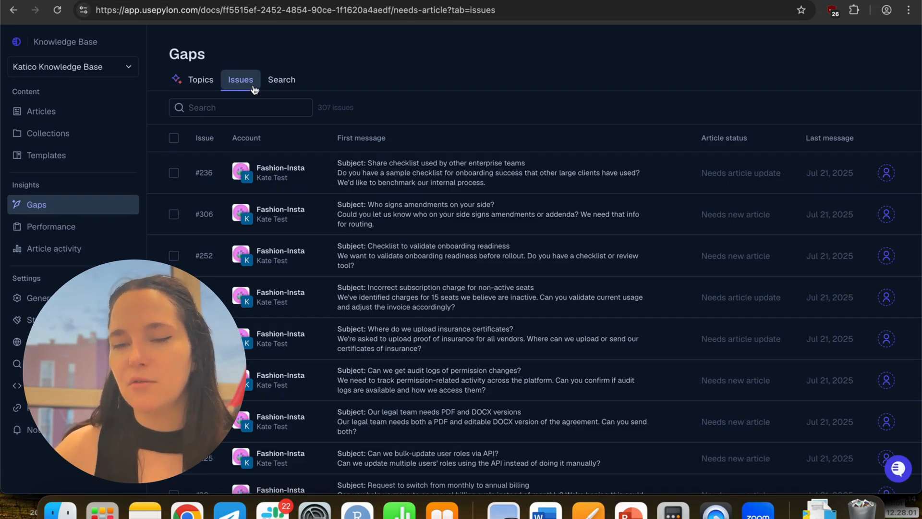
left_click(201, 79)
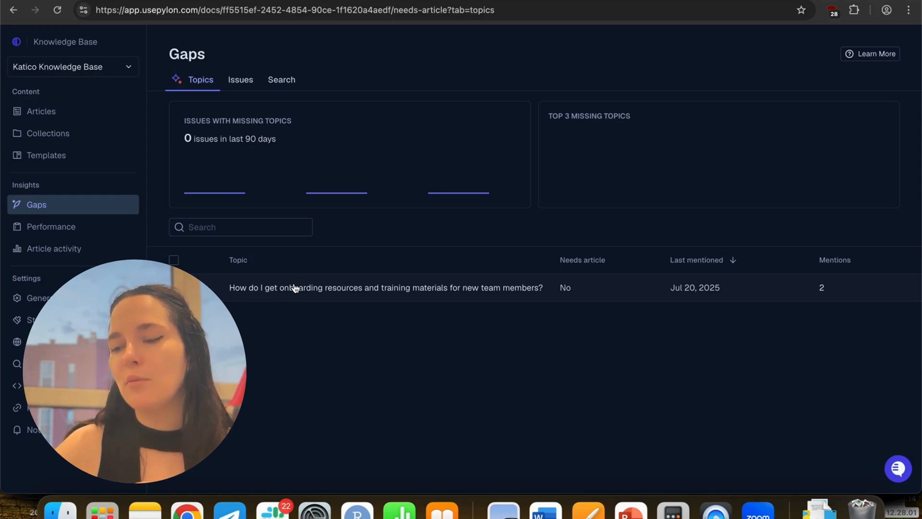
left_click(386, 288)
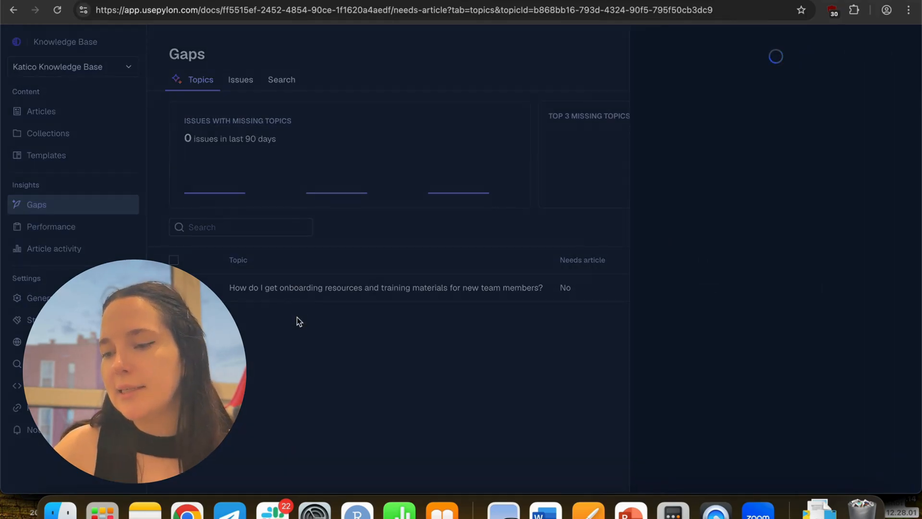
left_click(385, 288)
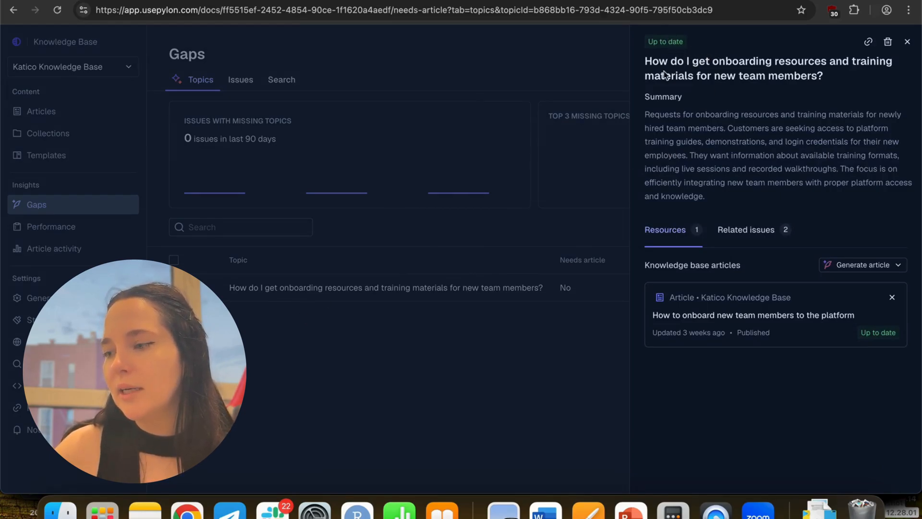
left_click(745, 229)
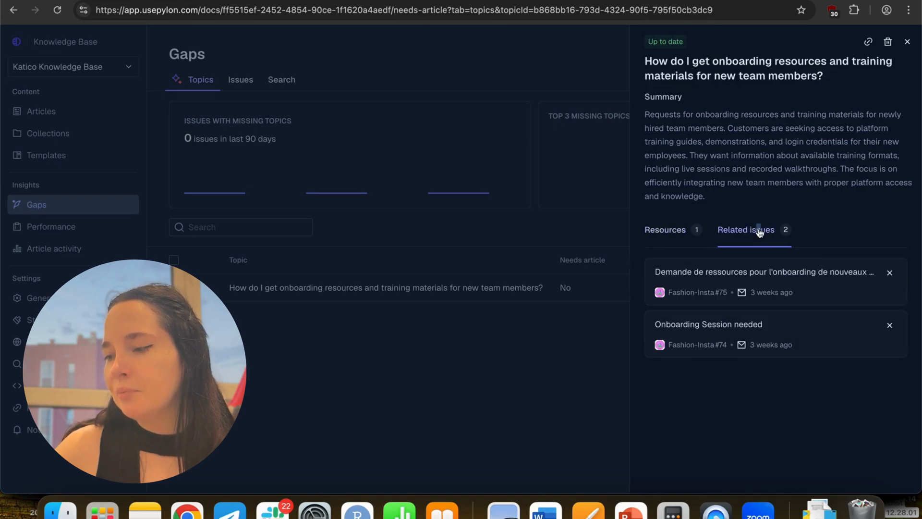
left_click(664, 229)
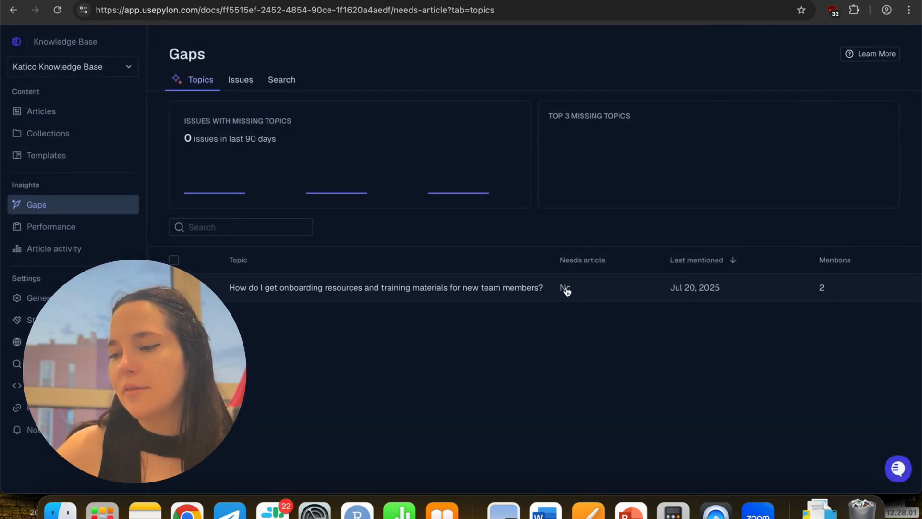
left_click(386, 288)
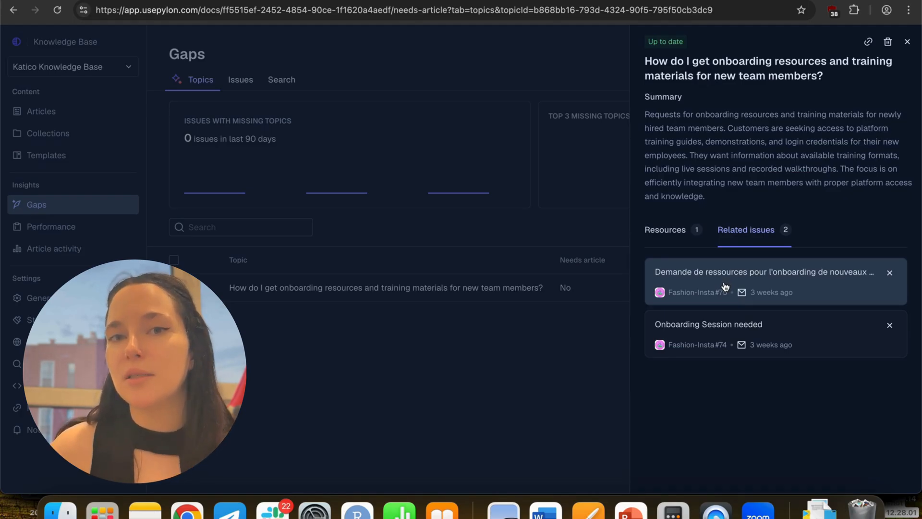
left_click(763, 272)
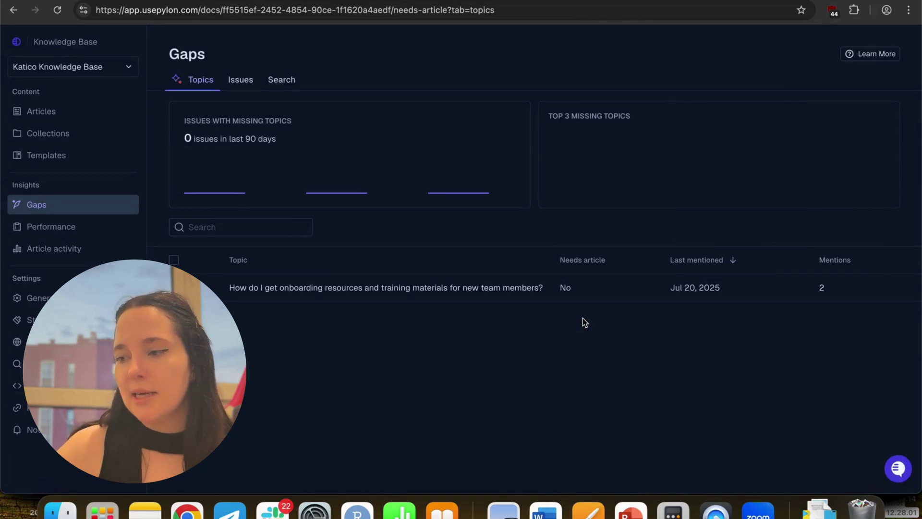
left_click(386, 288)
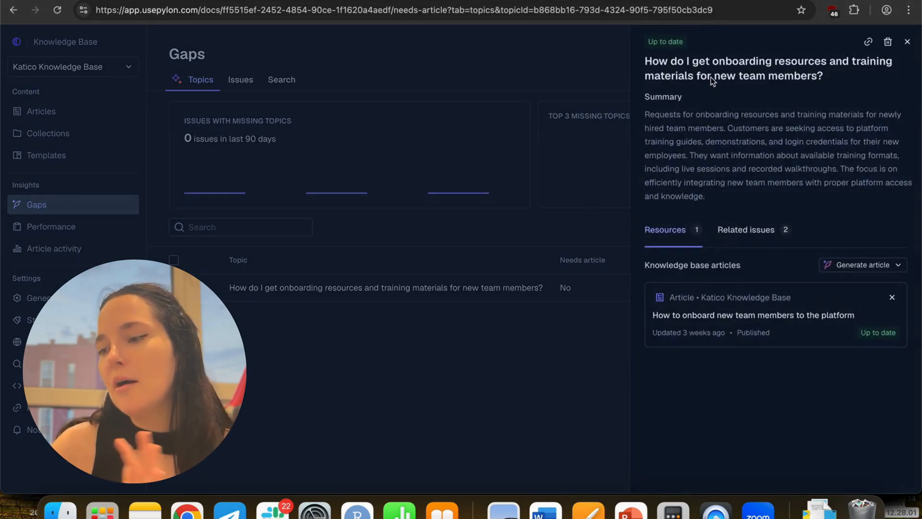
left_click(907, 41)
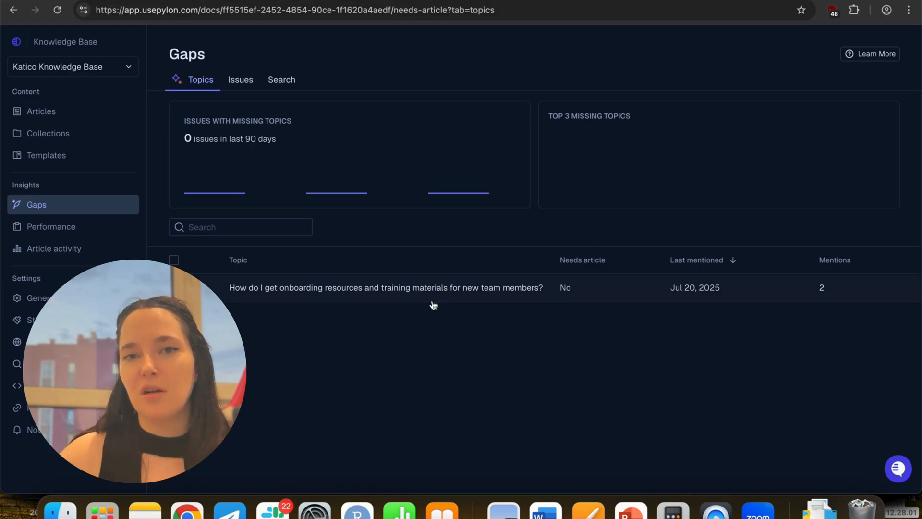
mouse_move(624, 323)
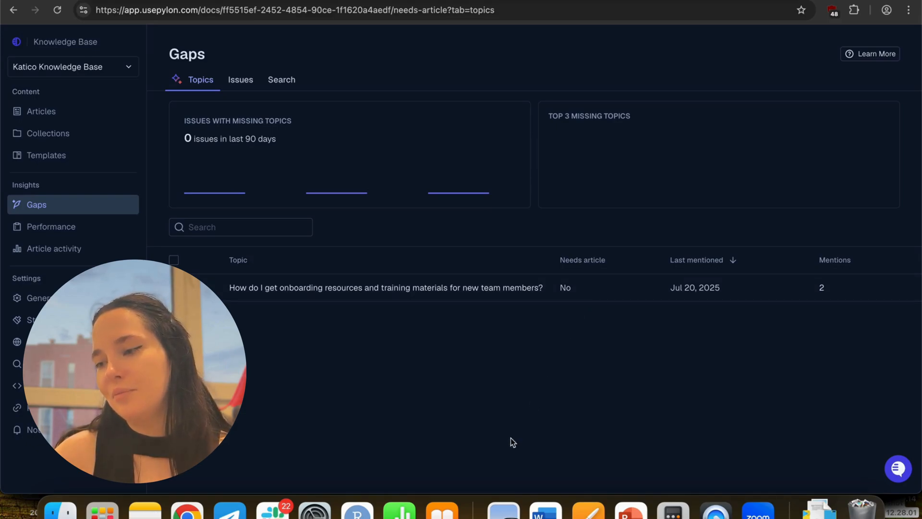
mouse_move(393, 439)
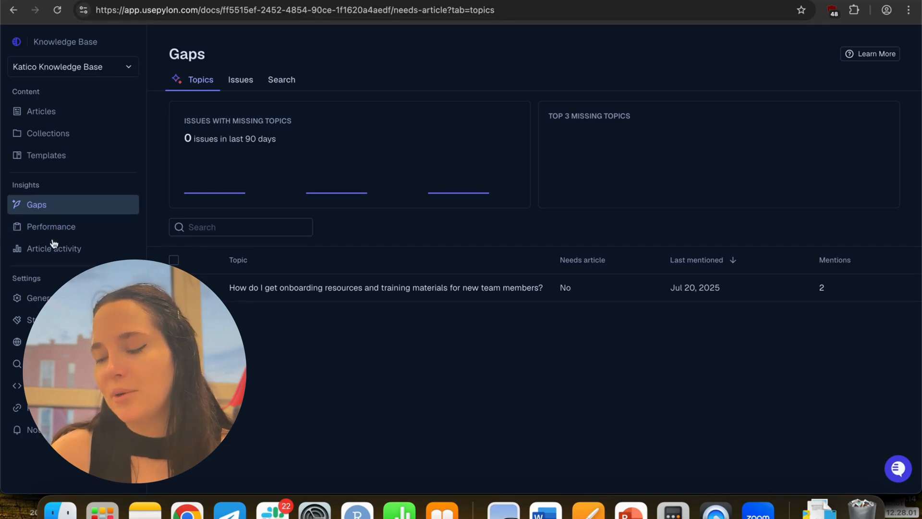
mouse_move(52, 247)
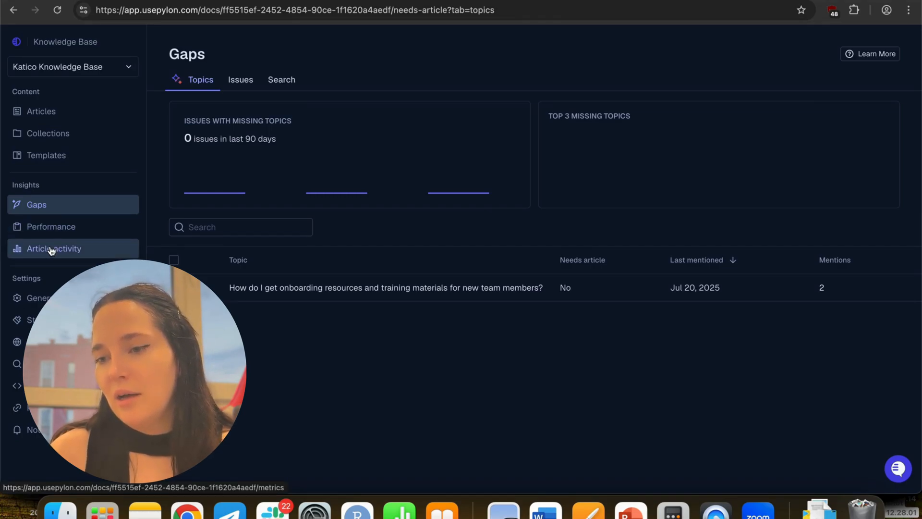
- Open the Okta SSO article, preview it on the help site, and switch to its Ukrainian version
left_click(40, 111)
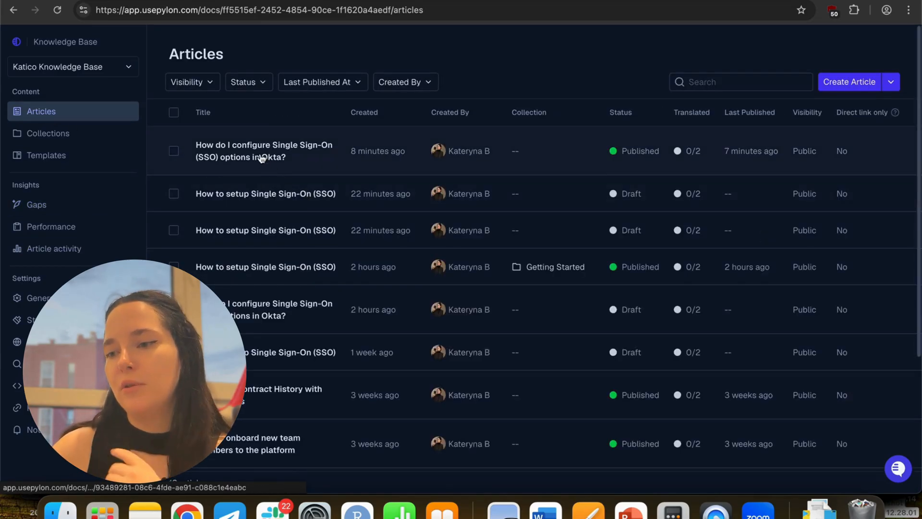
left_click(260, 156)
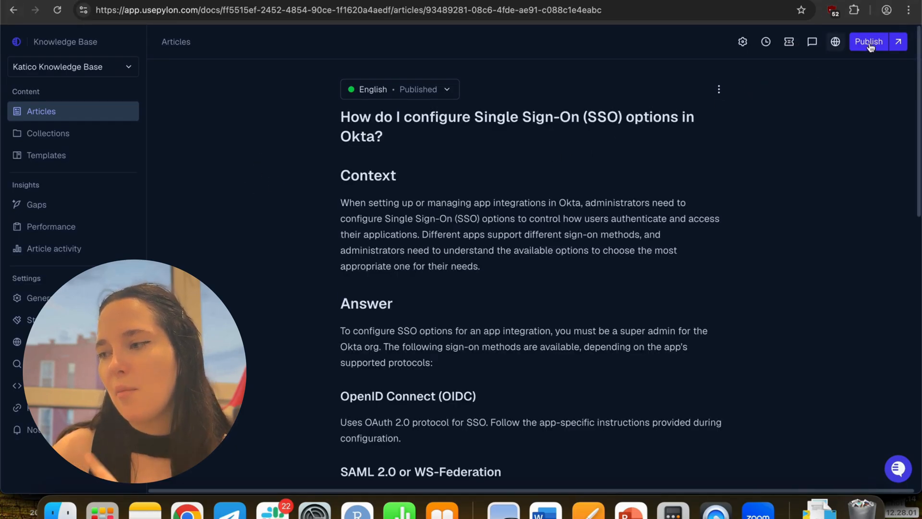
left_click(897, 40)
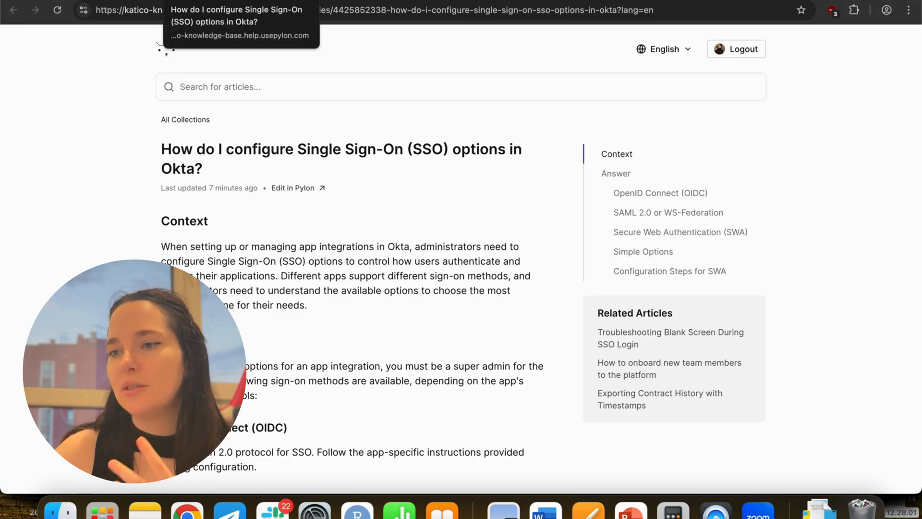
left_click(292, 188)
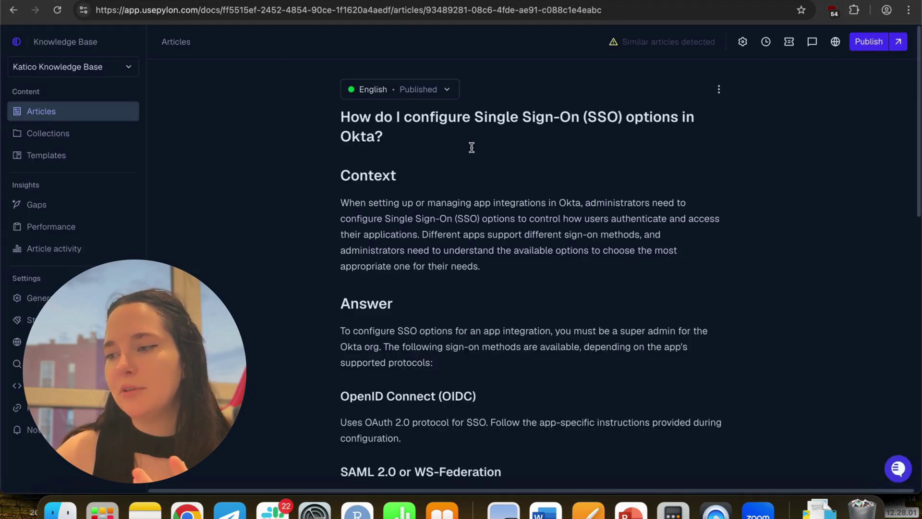
left_click(419, 89)
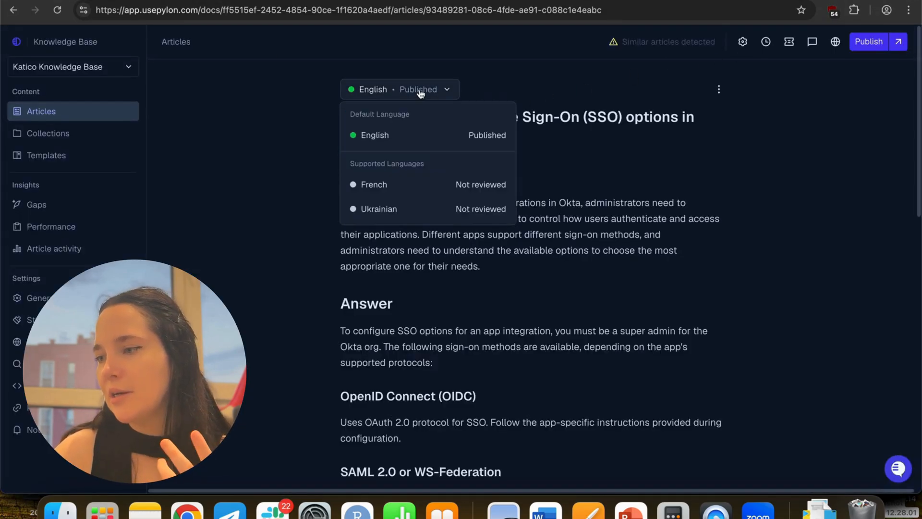
mouse_move(382, 207)
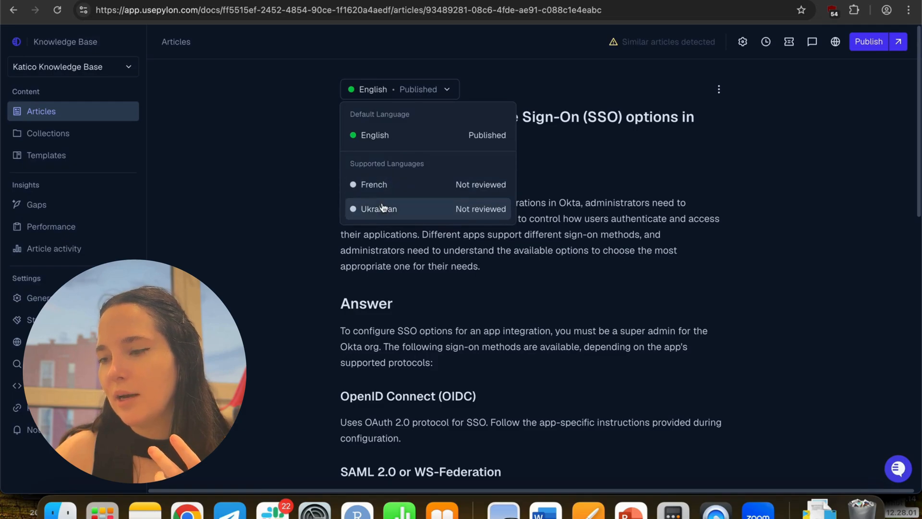
left_click(378, 209)
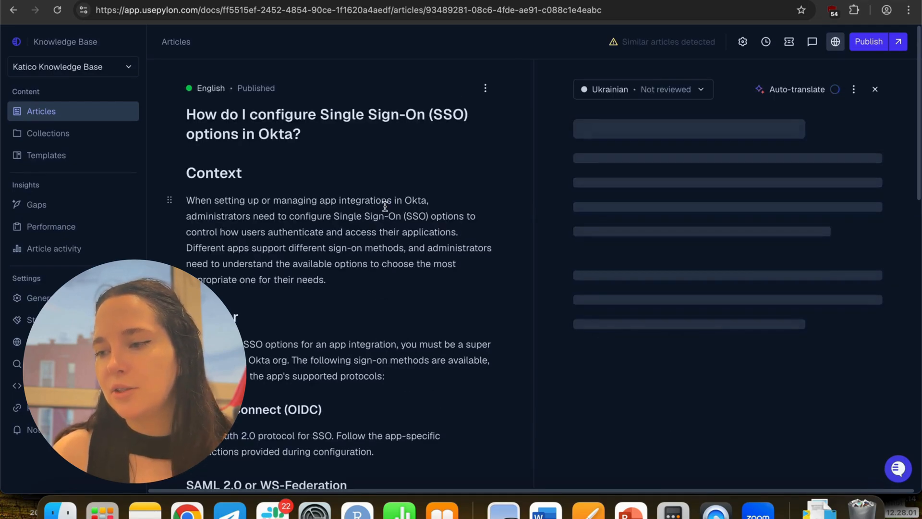
- Auto-translate the article into Ukrainian and publish the English and Ukrainian versions
left_click(830, 89)
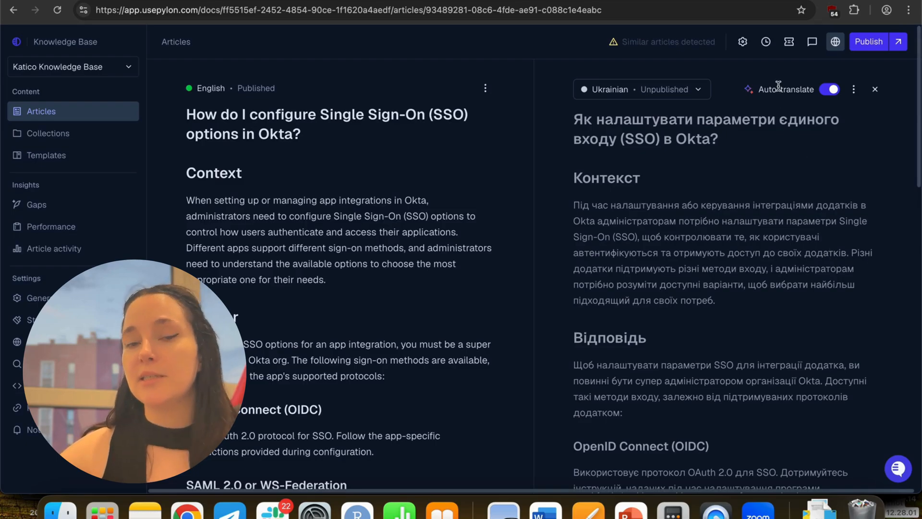
mouse_move(765, 41)
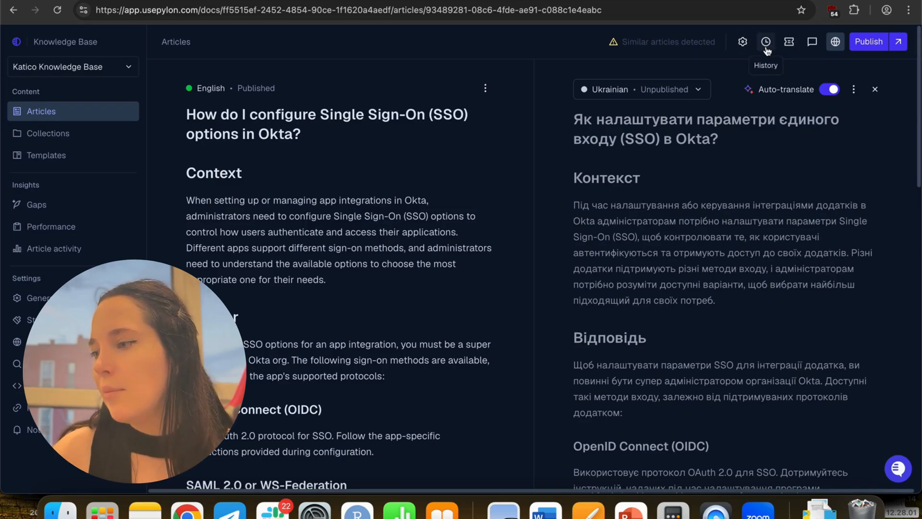
mouse_move(789, 42)
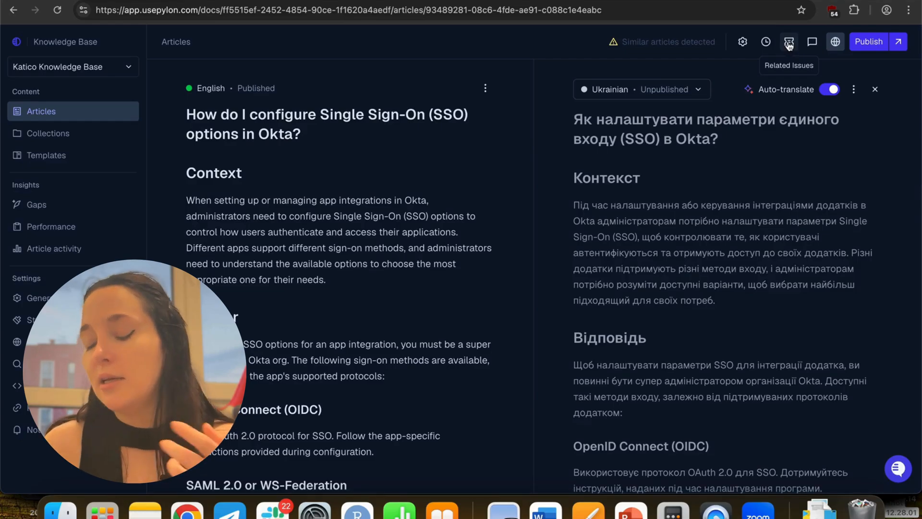
mouse_move(812, 41)
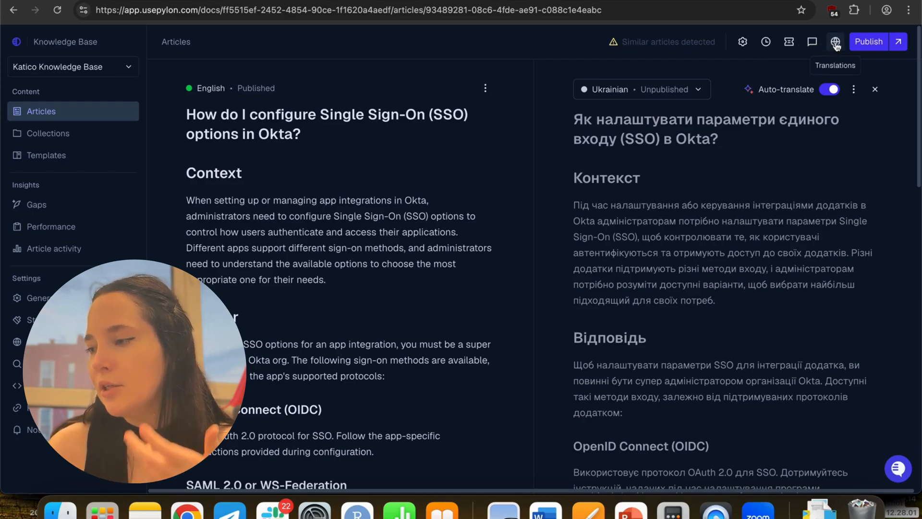
left_click(836, 42)
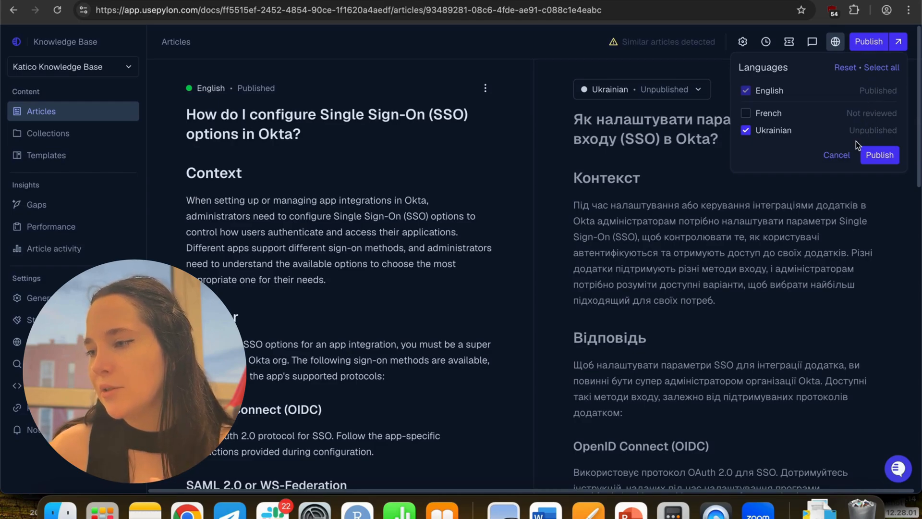
left_click(745, 113)
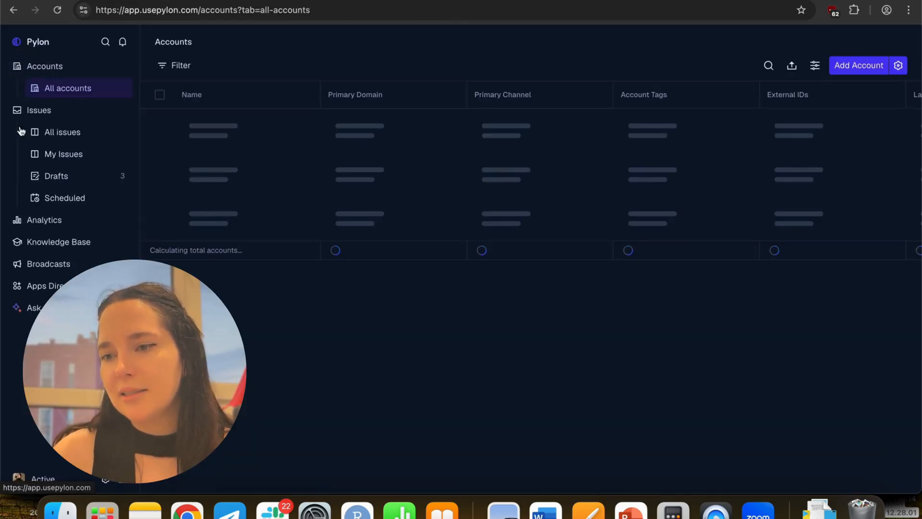
- Ask AI which issues frustrated customers in the last three months and submit the question
left_click(32, 286)
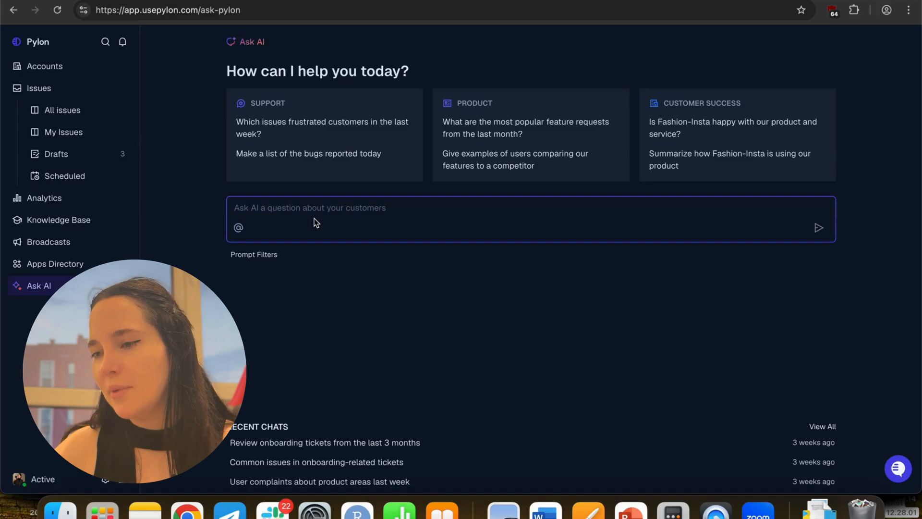
type("w")
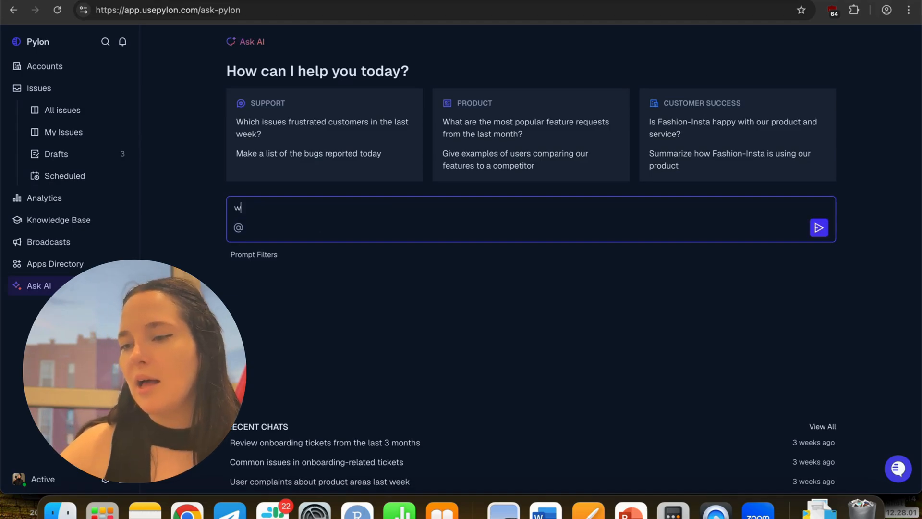
type("hich isssue")
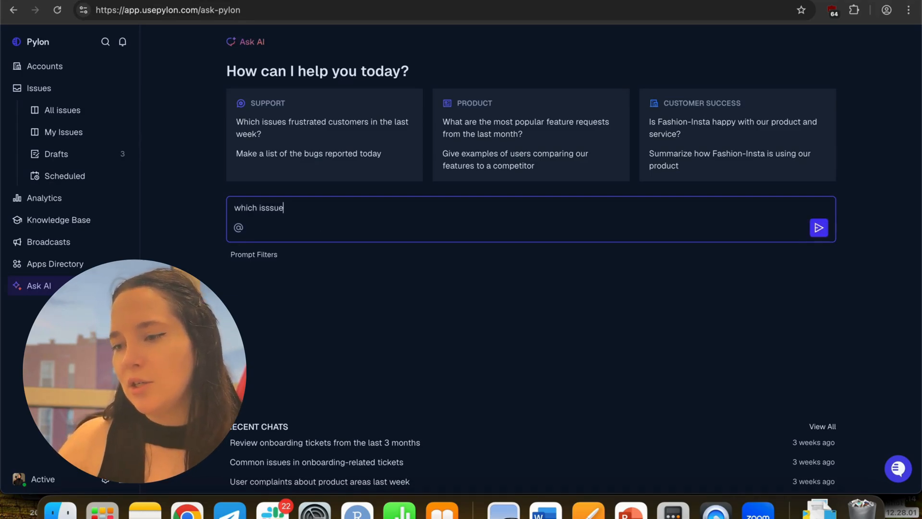
type("which issues f")
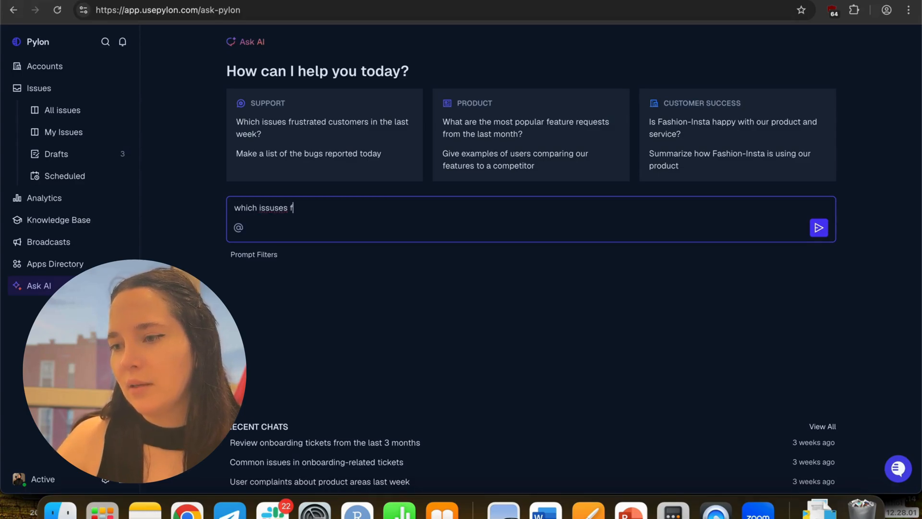
type("rustrated our customers in the las")
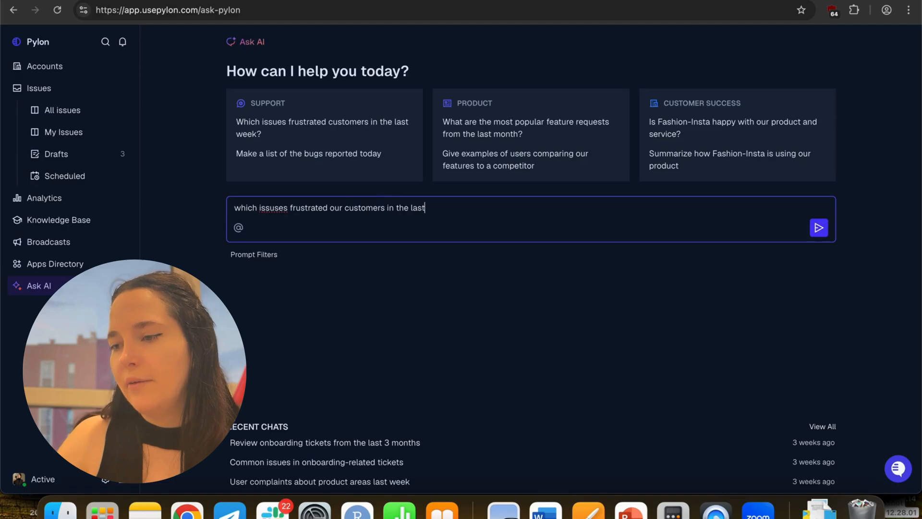
type("three month")
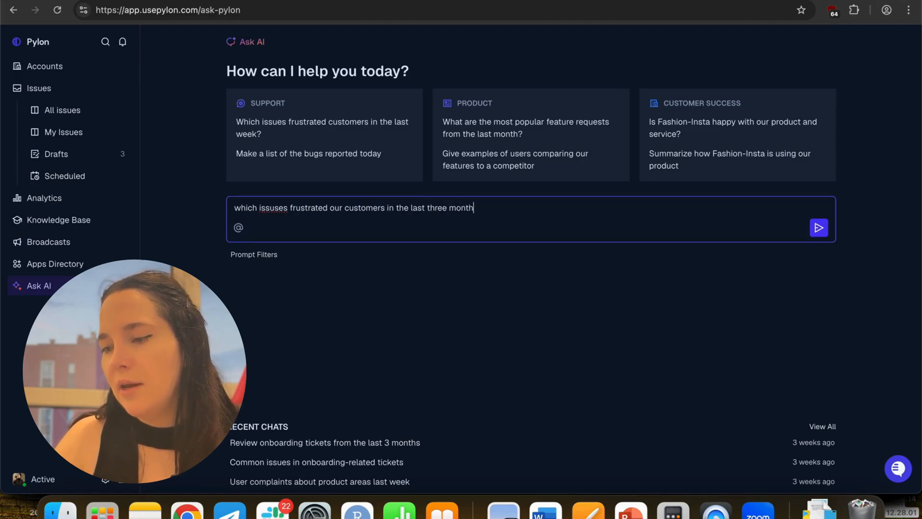
left_click(818, 227)
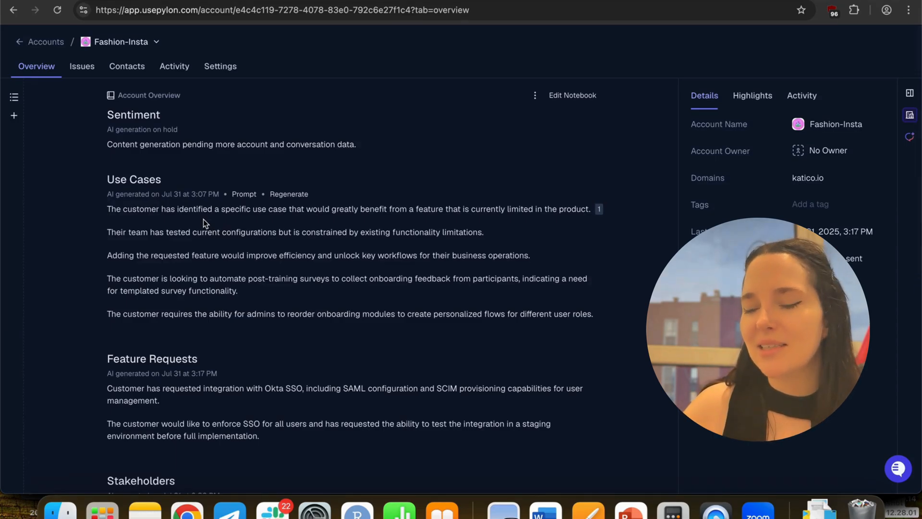
- Expand the Stakeholders section of the Fashion-Insta summary, then return to the accounts list
scroll("down", 3)
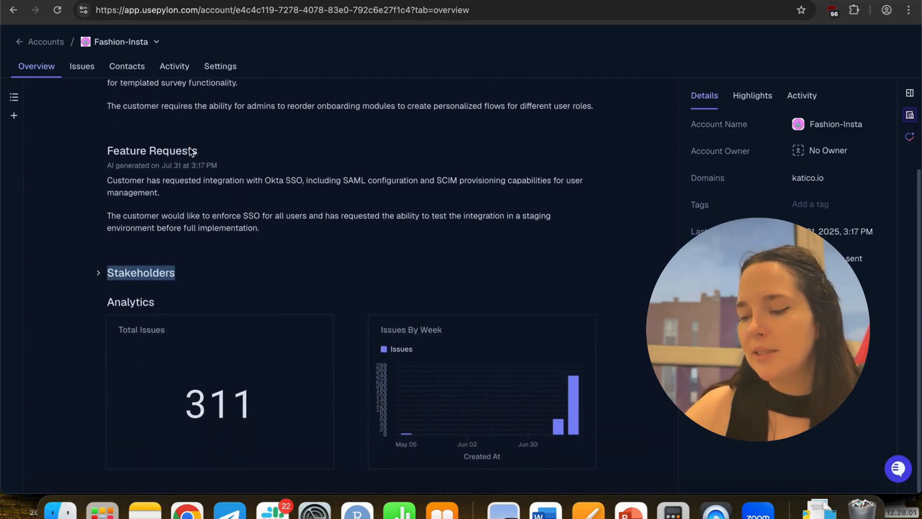
left_click(98, 273)
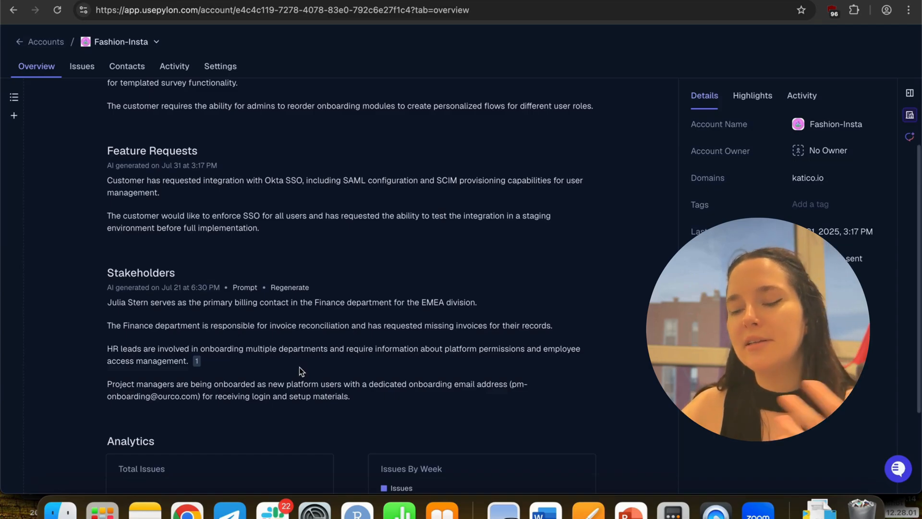
scroll("down", 3)
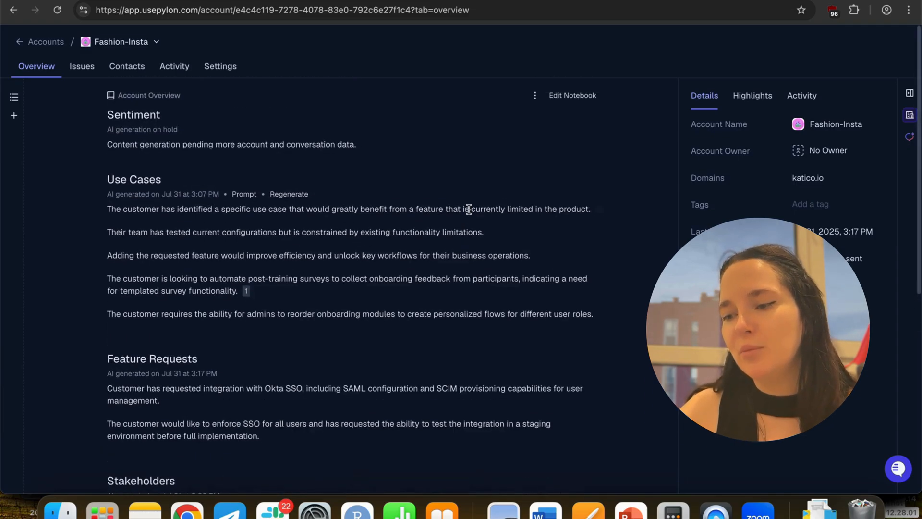
left_click(42, 42)
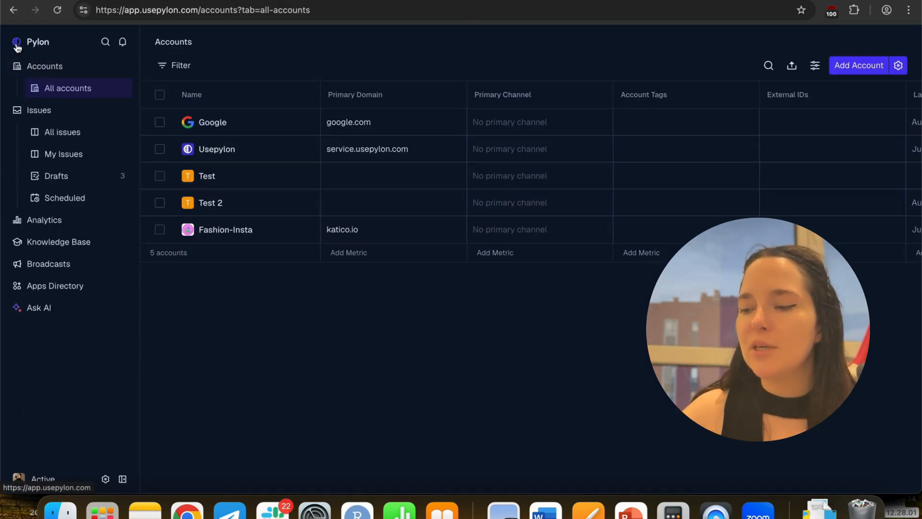